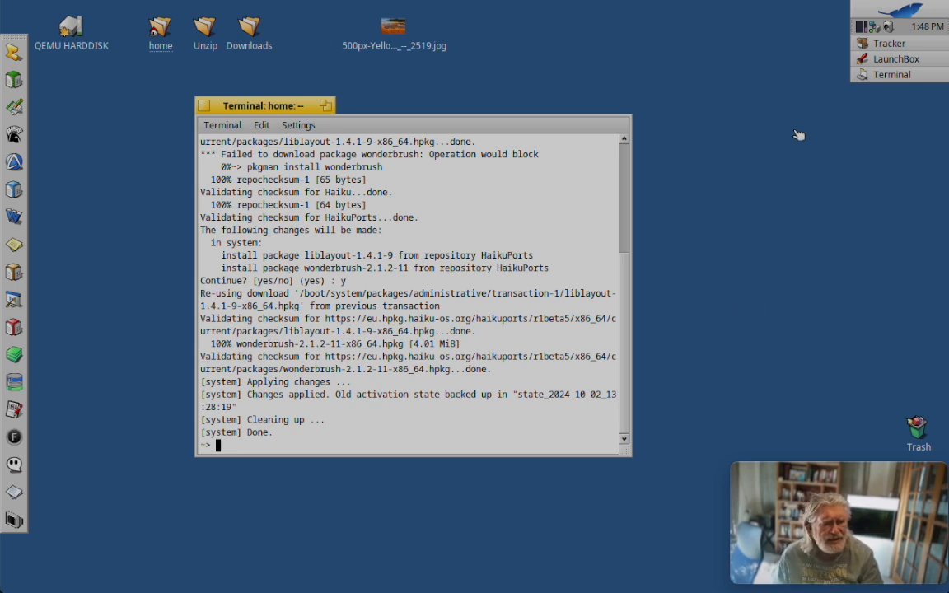
mouse_move(751, 201)
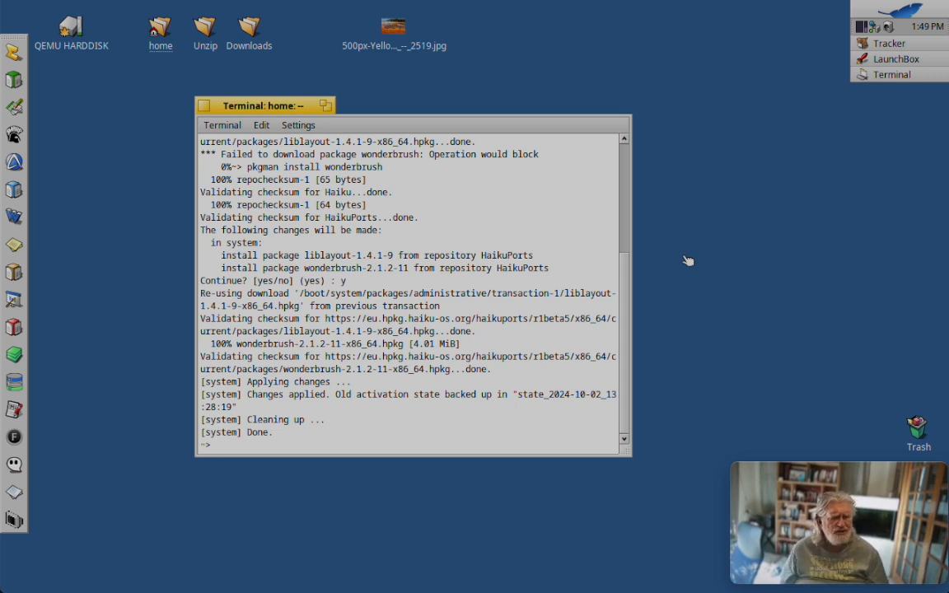
mouse_move(782, 144)
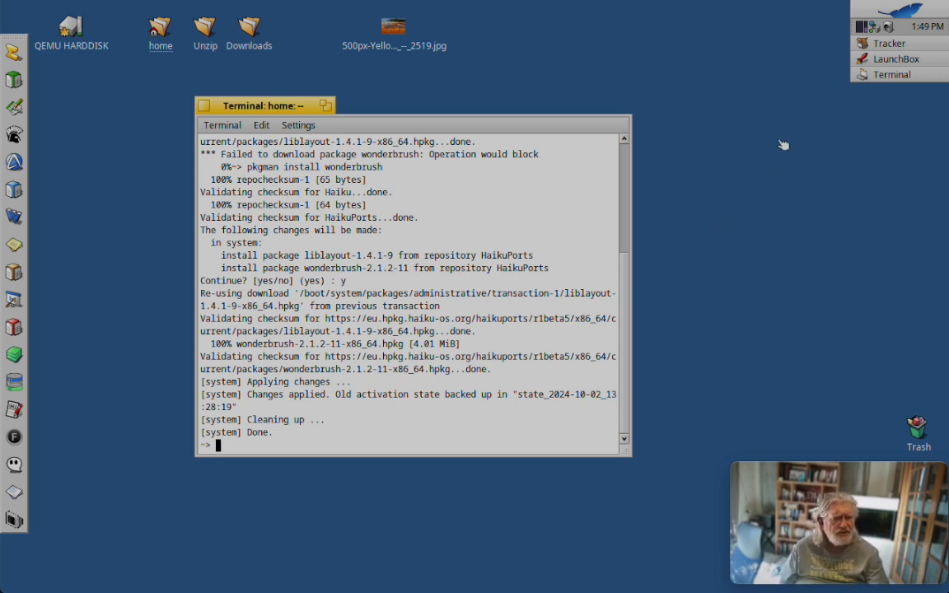
mouse_move(772, 155)
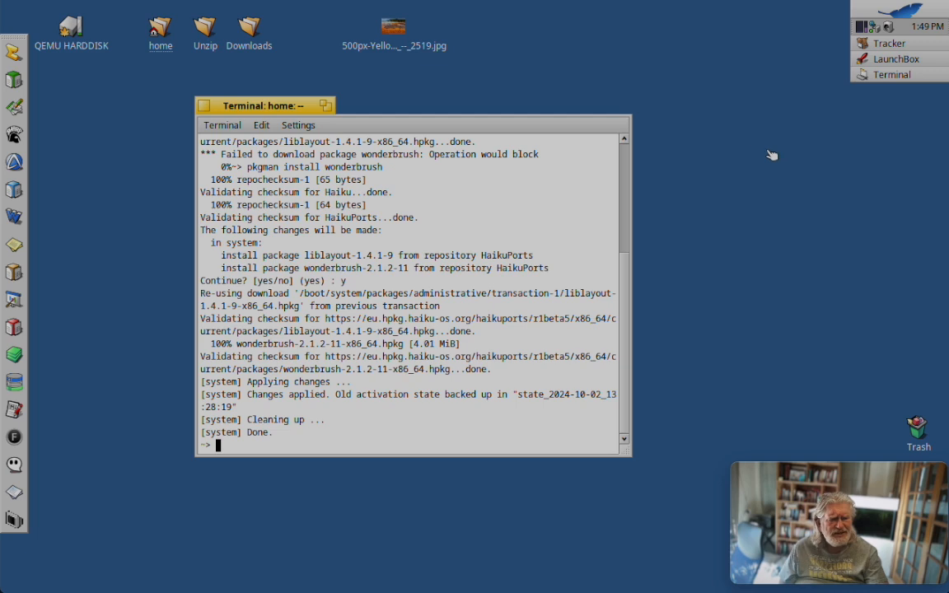
mouse_move(773, 159)
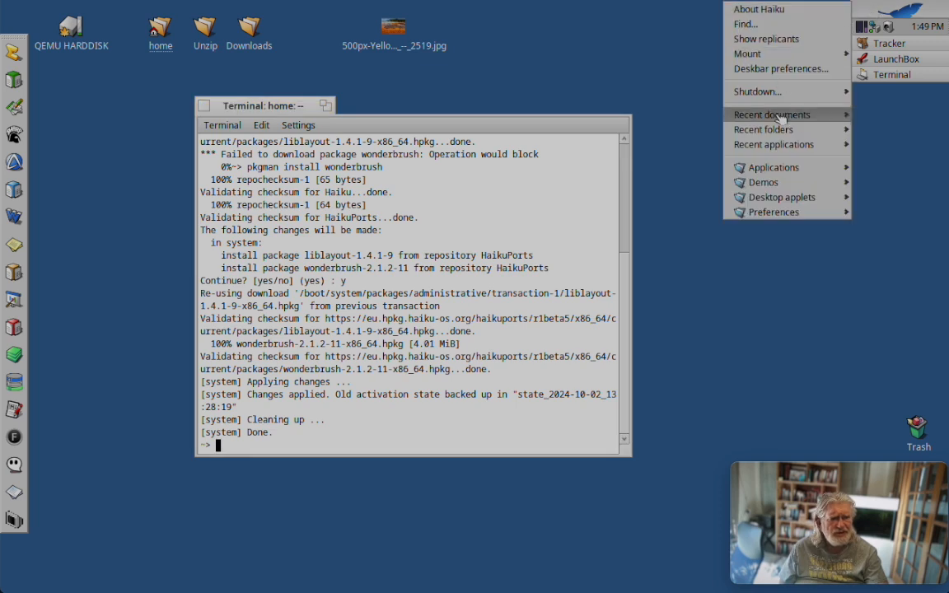
Step: Launch WonderBrush from the Deskbar Applications menu, opening an untitled 800 × 600 canvas
click(773, 167)
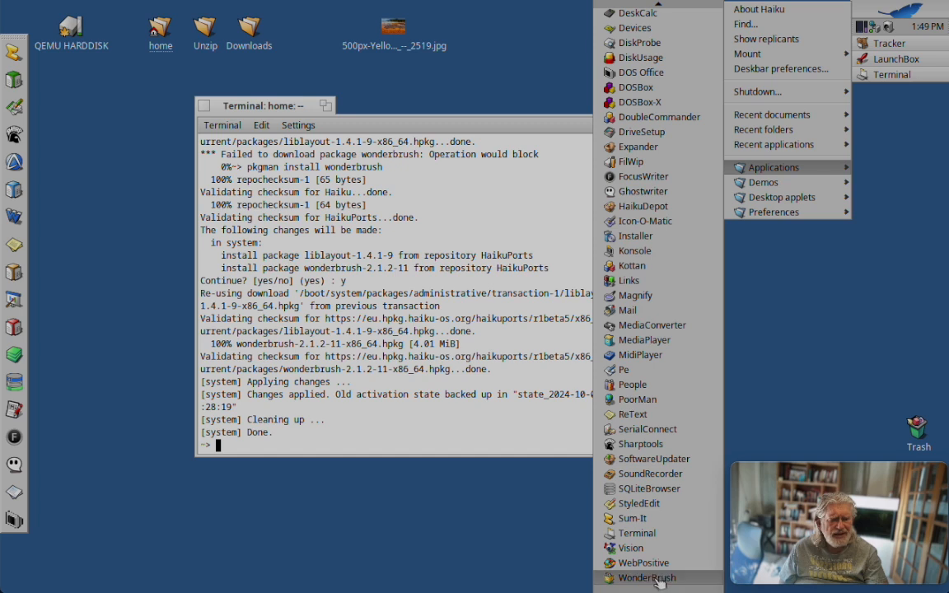
click(646, 578)
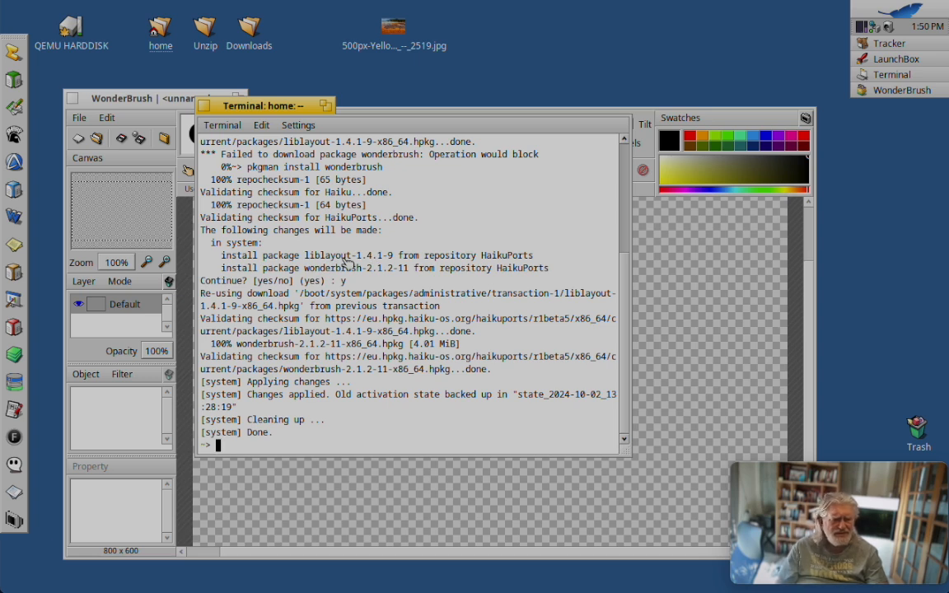
mouse_move(418, 245)
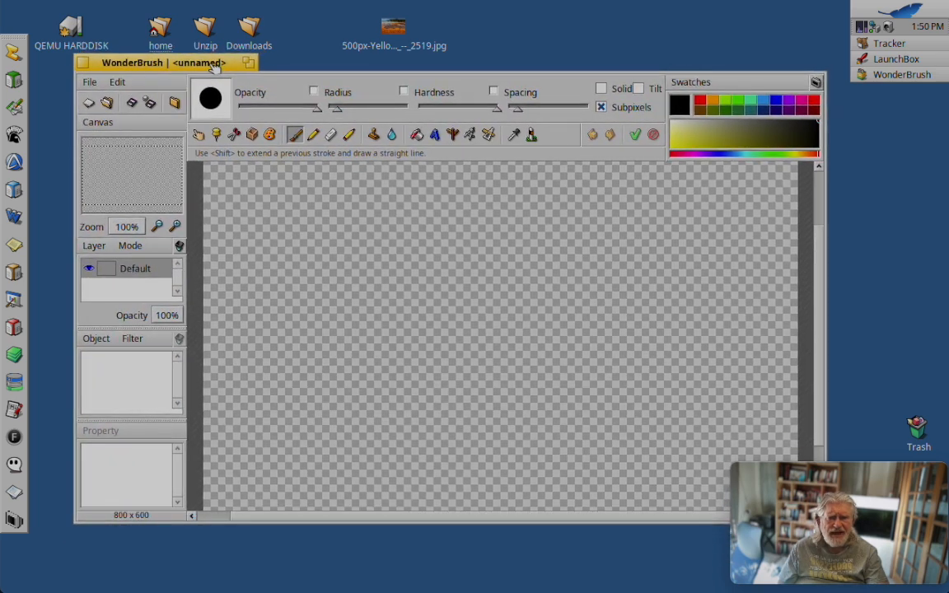
mouse_move(452, 253)
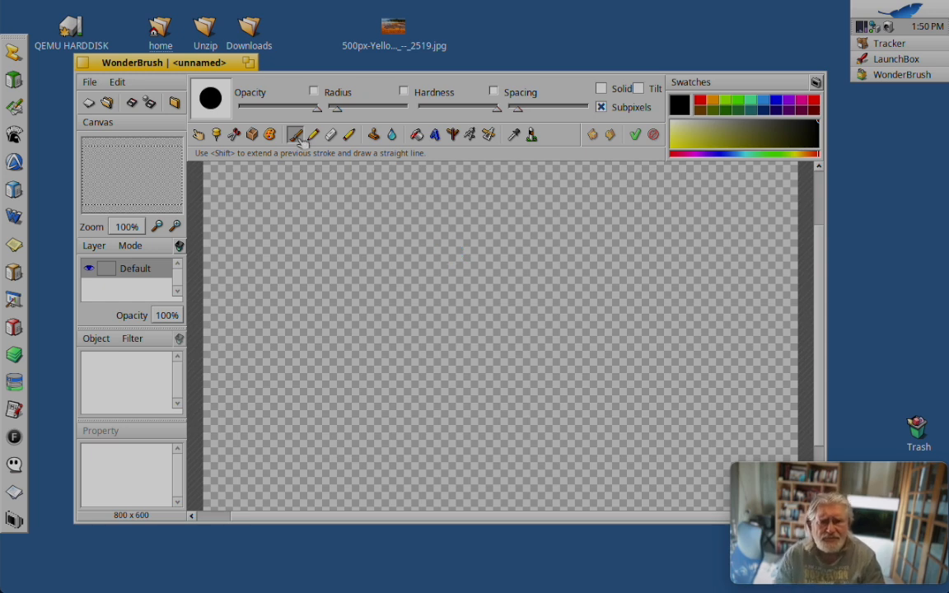
Step: Open the Yellowstone Grand Prismatic Spring JPEG from the Desktop via File > Open
click(89, 81)
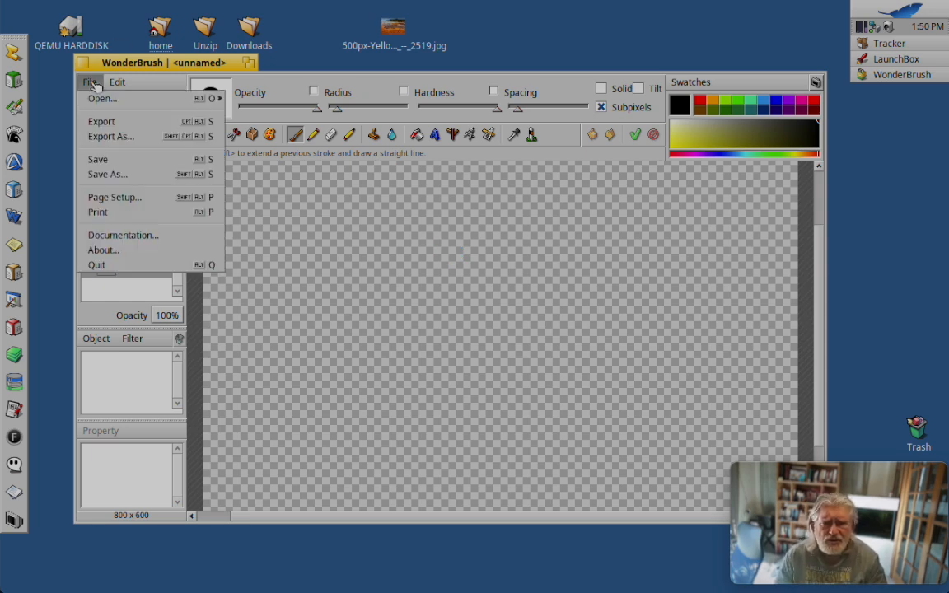
click(102, 98)
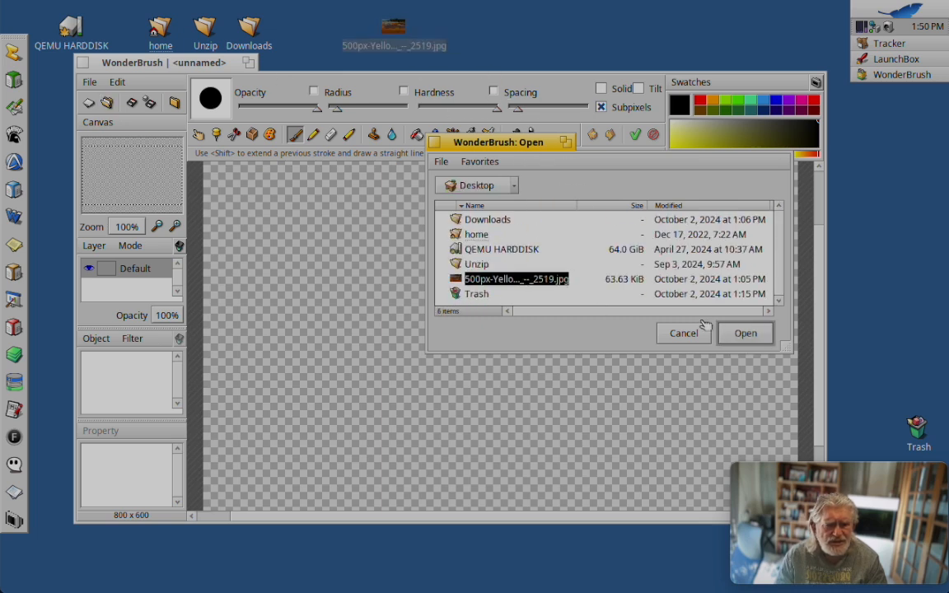
click(745, 333)
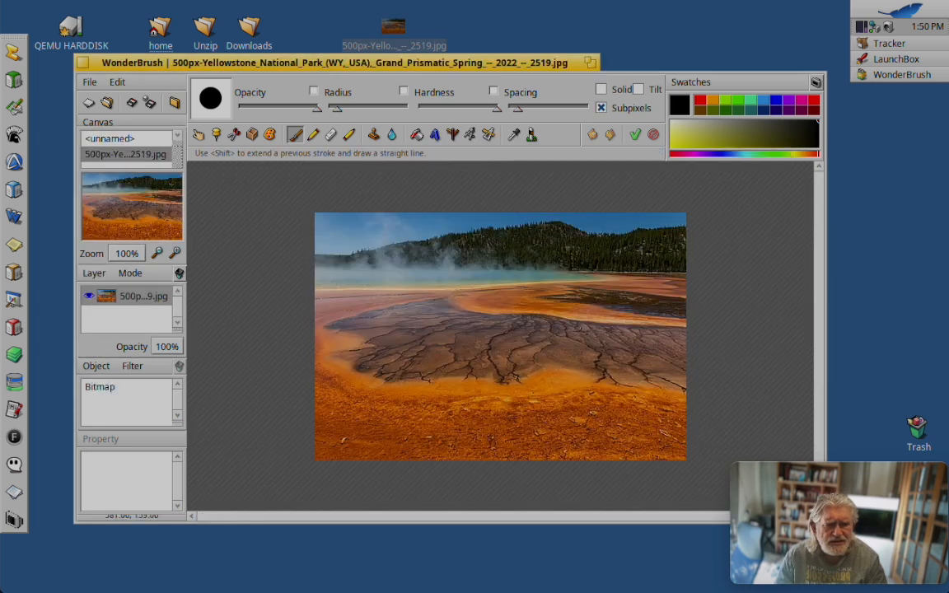
mouse_move(315, 197)
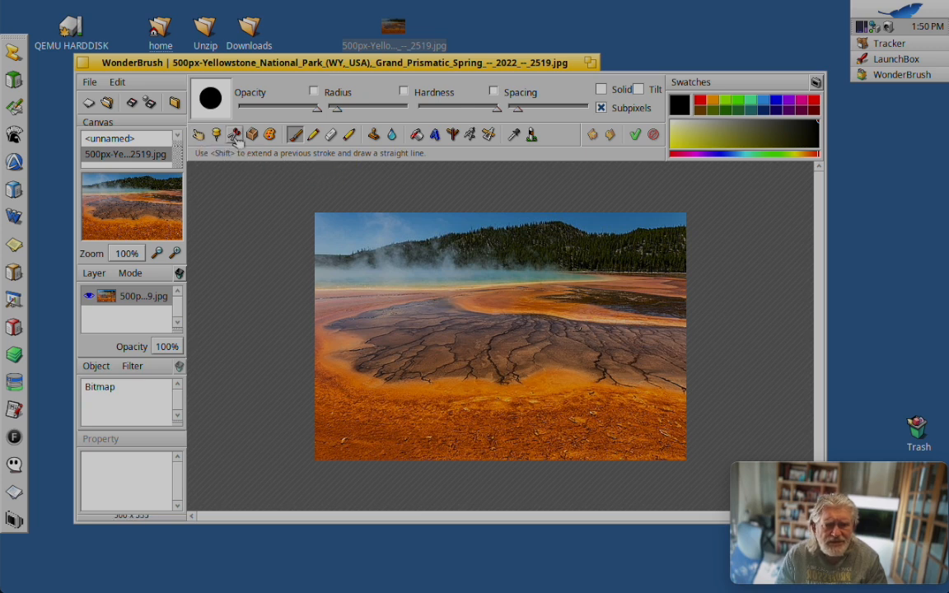
mouse_move(234, 134)
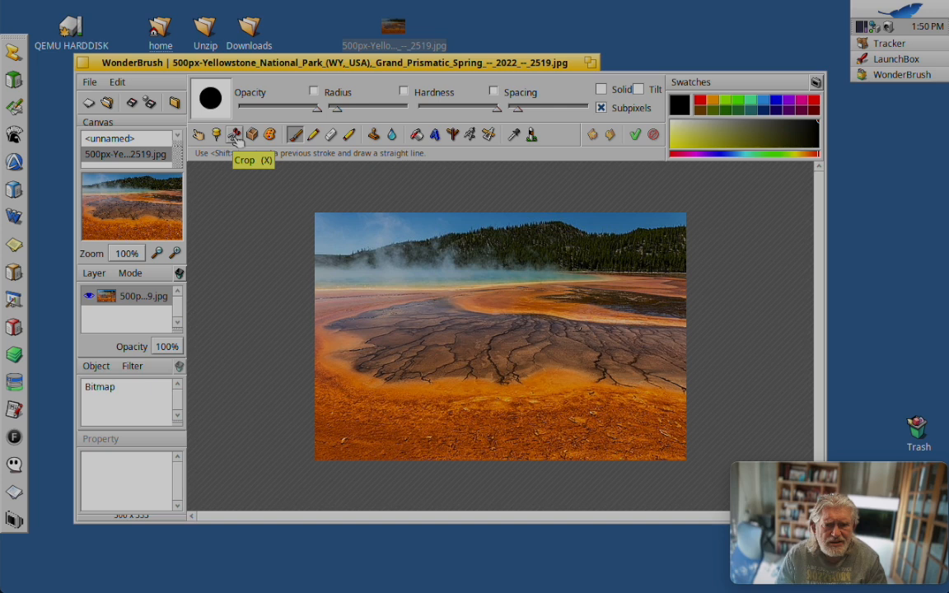
mouse_move(236, 134)
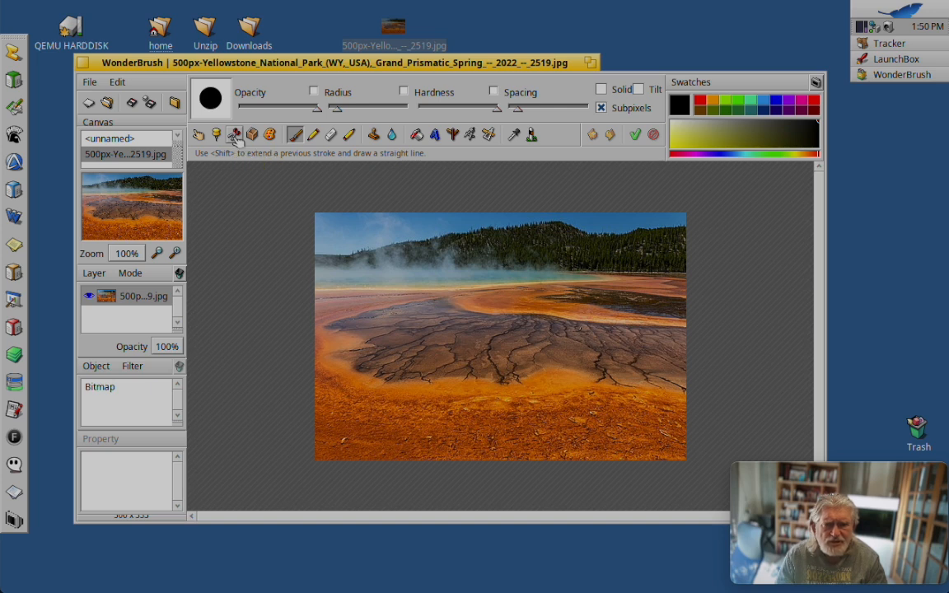
mouse_move(216, 135)
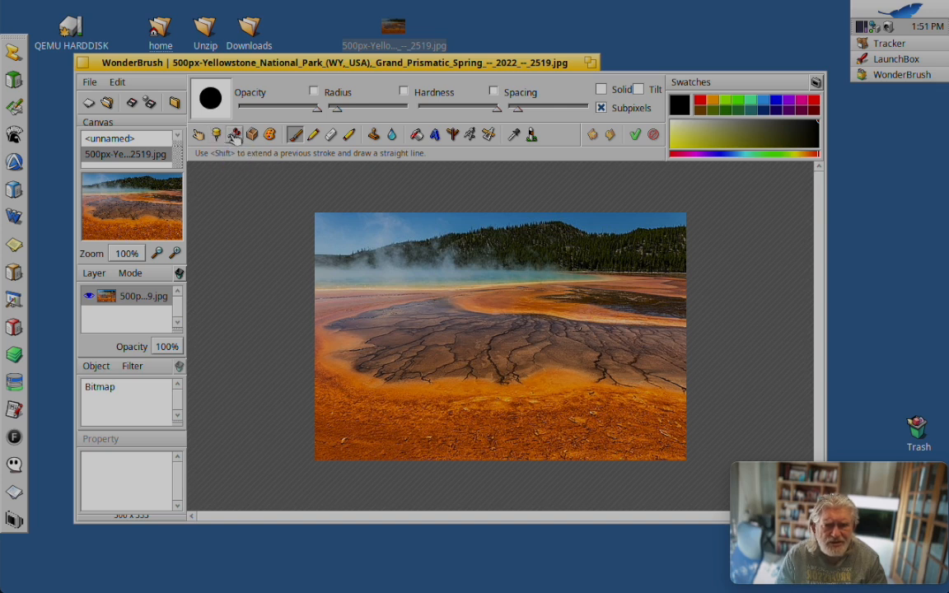
mouse_move(251, 134)
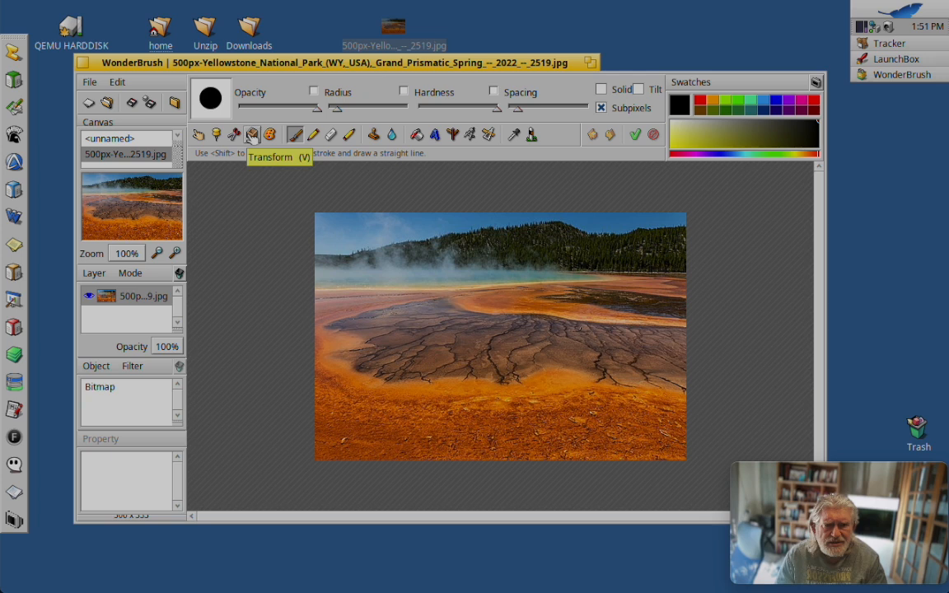
mouse_move(270, 134)
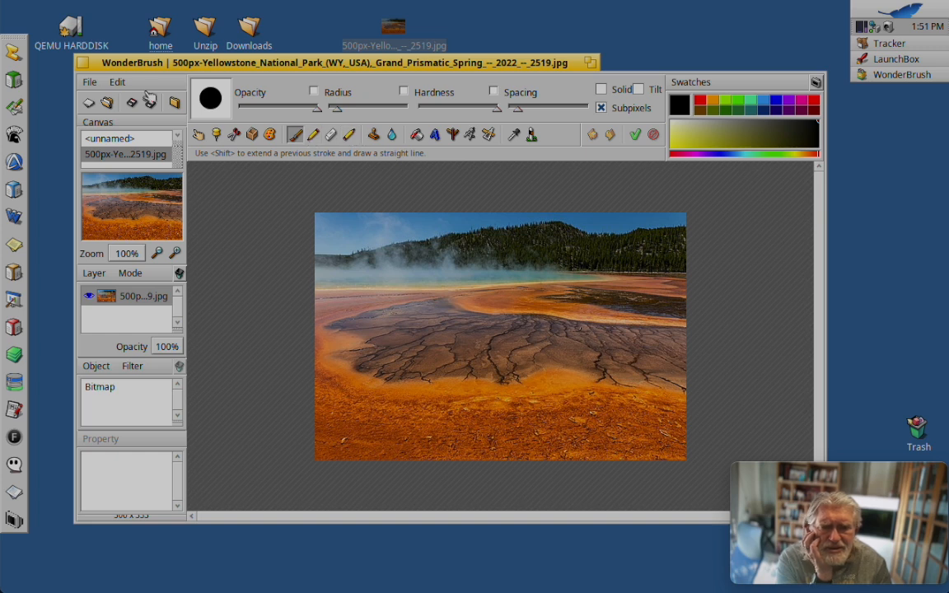
Step: Open WonderBrush's documentation folder and its English overview pages
click(116, 81)
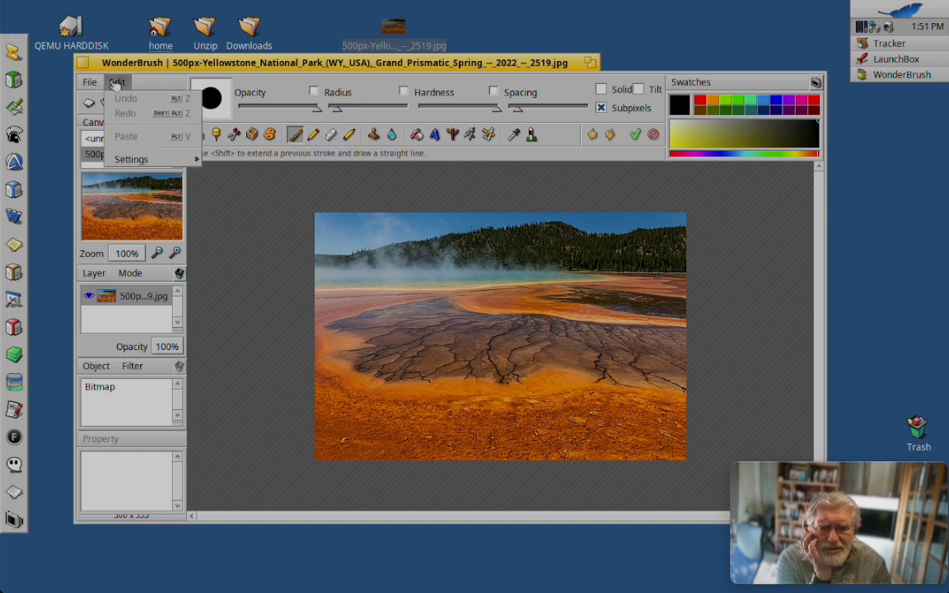
click(89, 82)
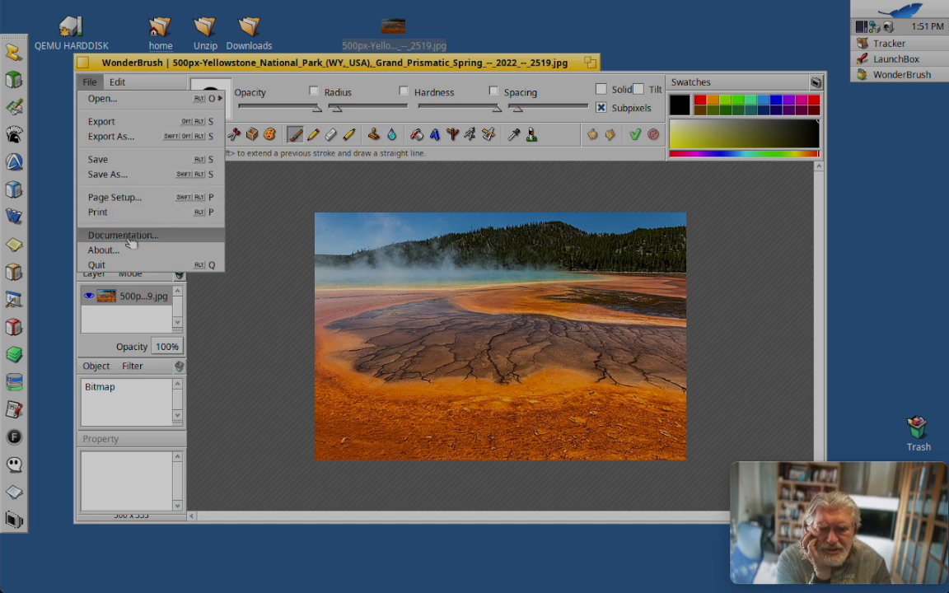
click(122, 234)
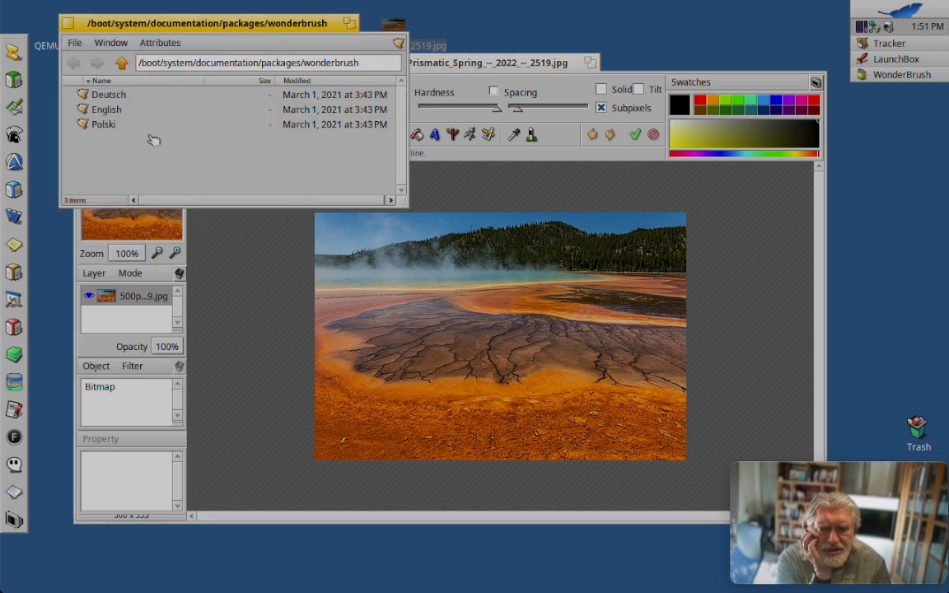
double_click(106, 109)
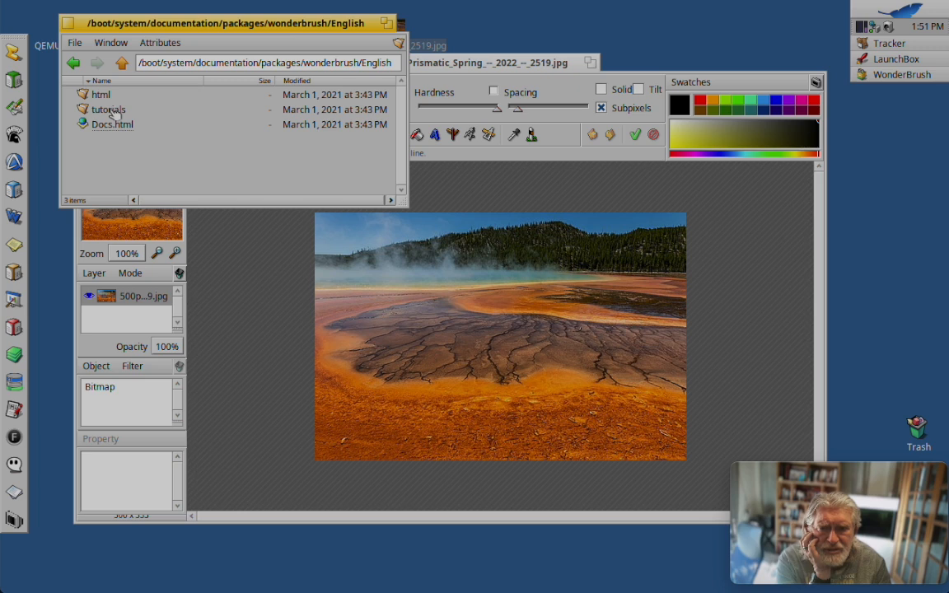
click(112, 124)
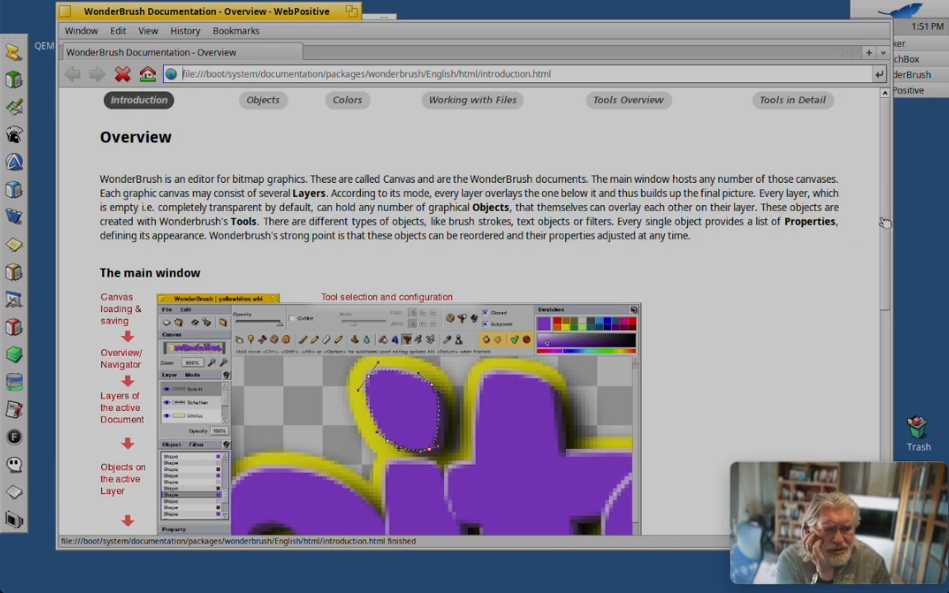
Step: Scroll through the documentation overview page, then read the Objects page
scroll(down, 3)
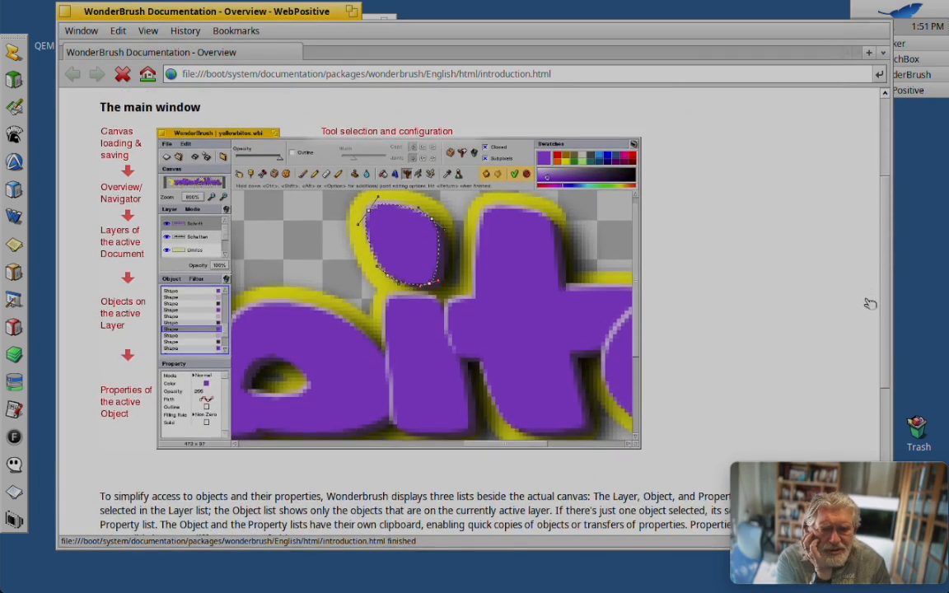
scroll(down, 3)
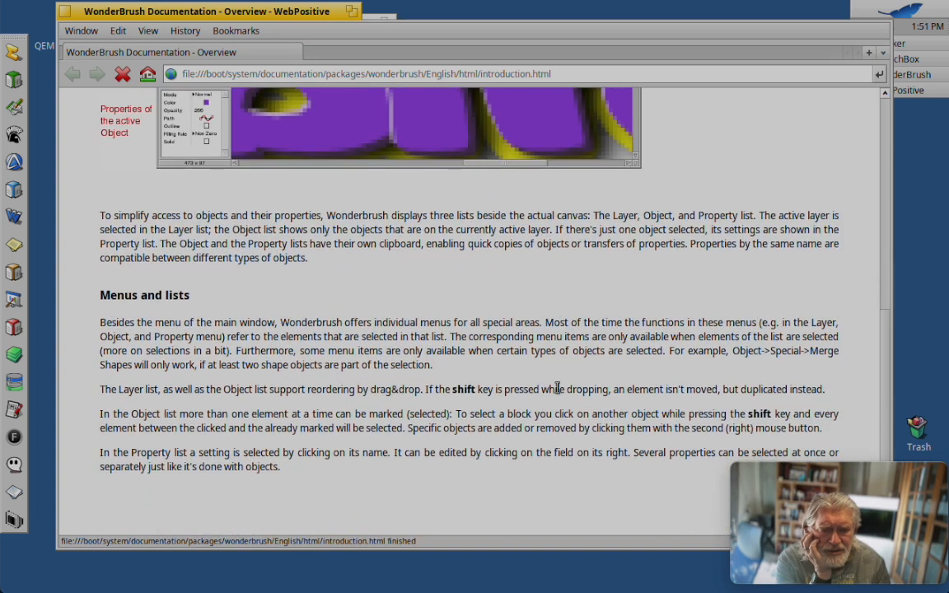
mouse_move(395, 380)
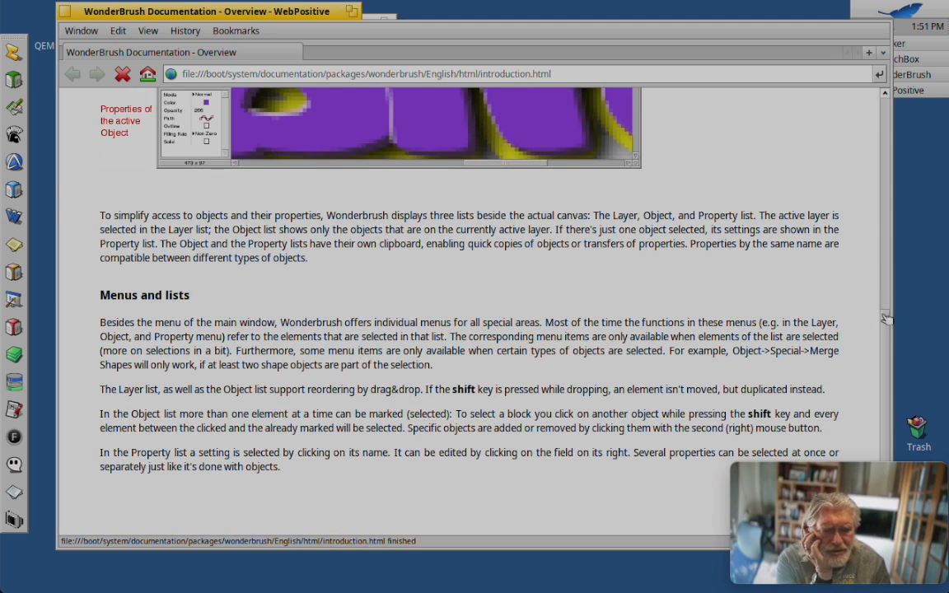
scroll(up, 3)
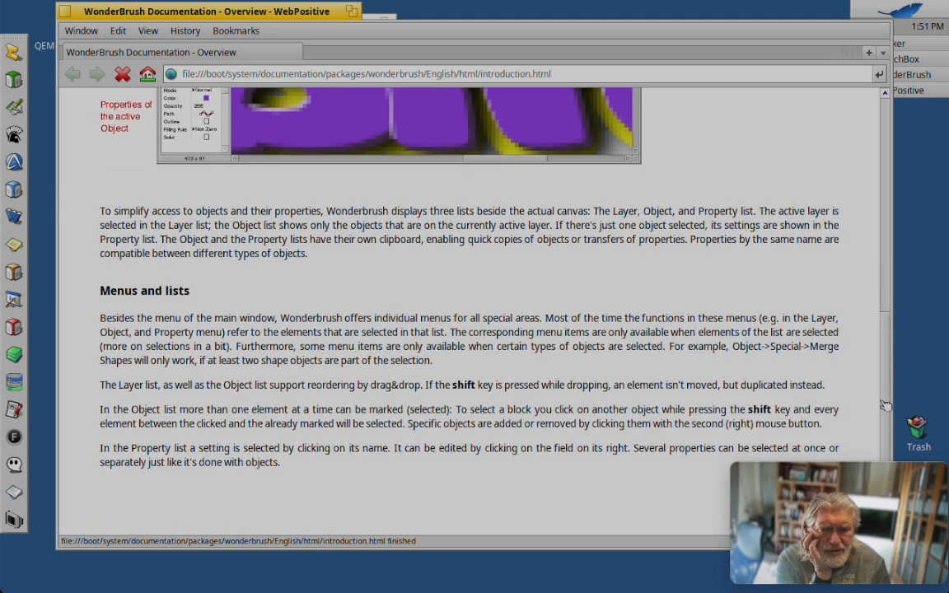
scroll(up, 3)
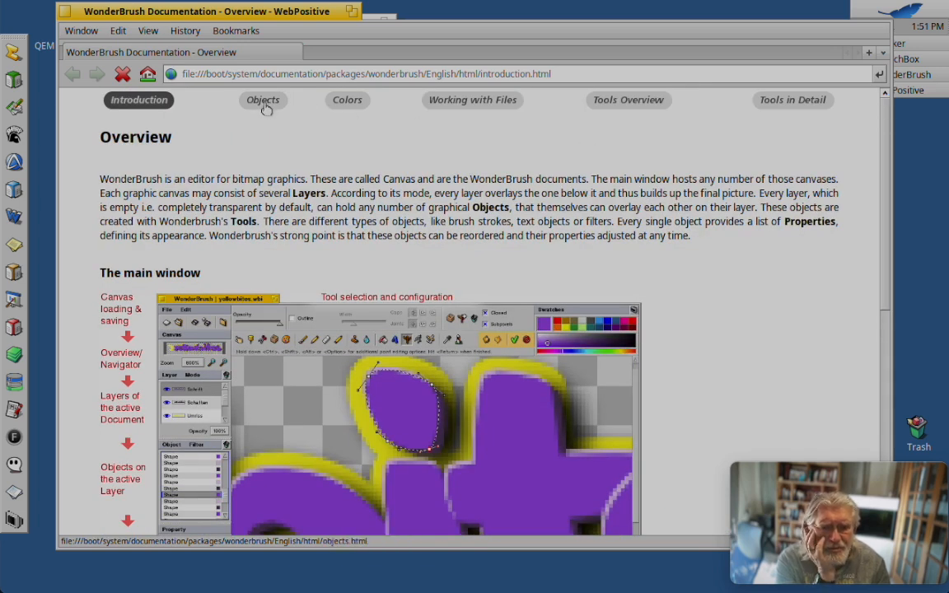
click(263, 100)
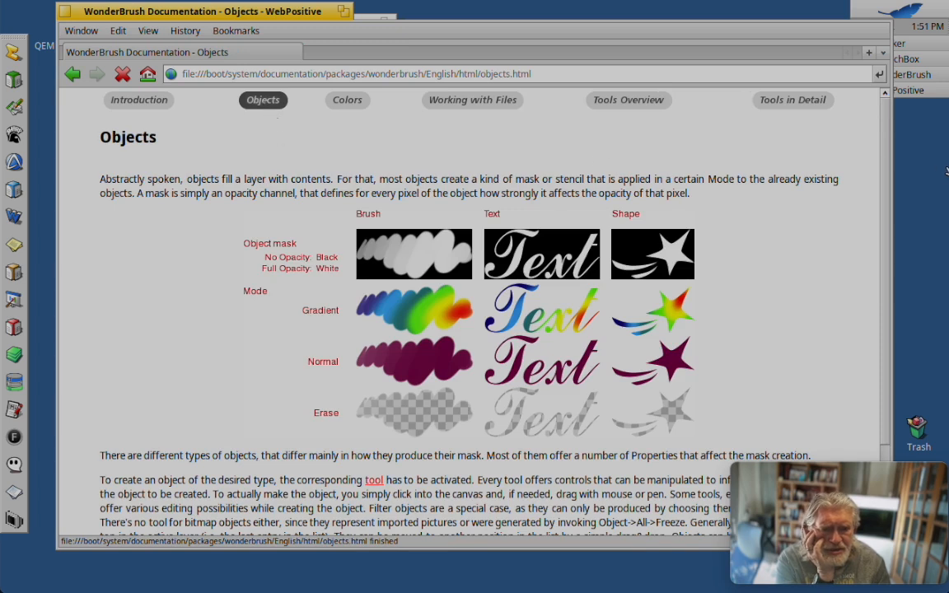
scroll(down, 3)
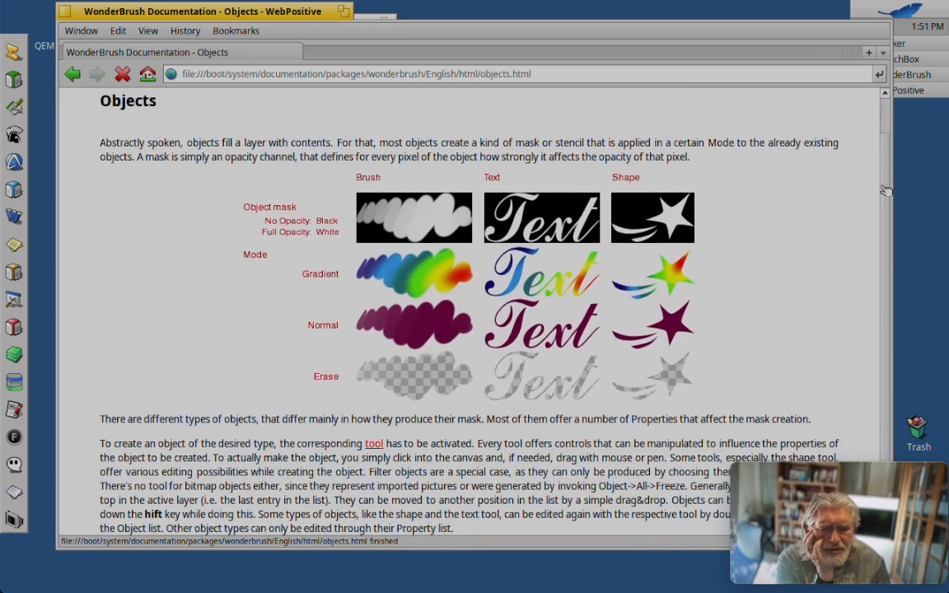
scroll(down, 3)
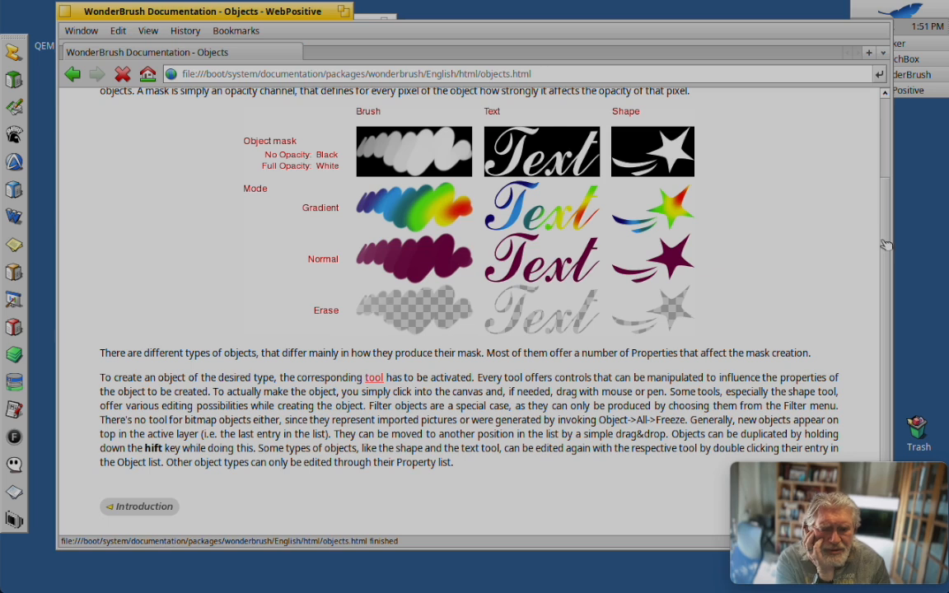
scroll(up, 3)
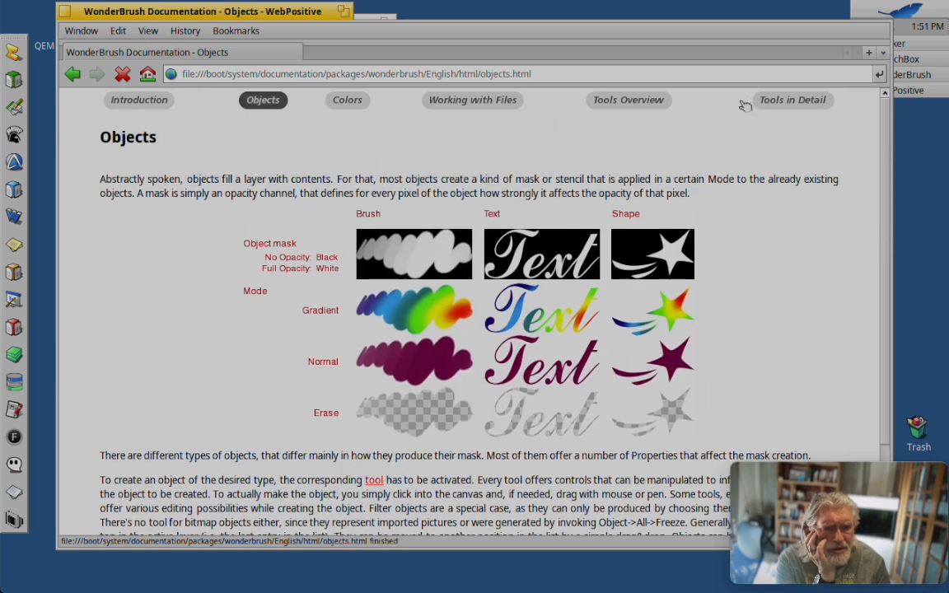
Step: Read the Tools Overview page and go on to the Tools in Detail page
click(628, 99)
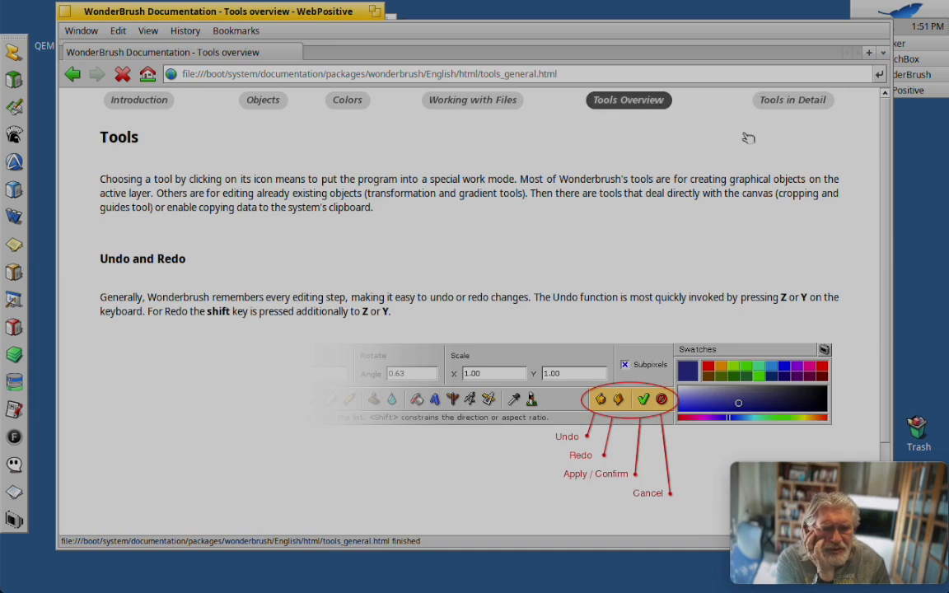
scroll(down, 3)
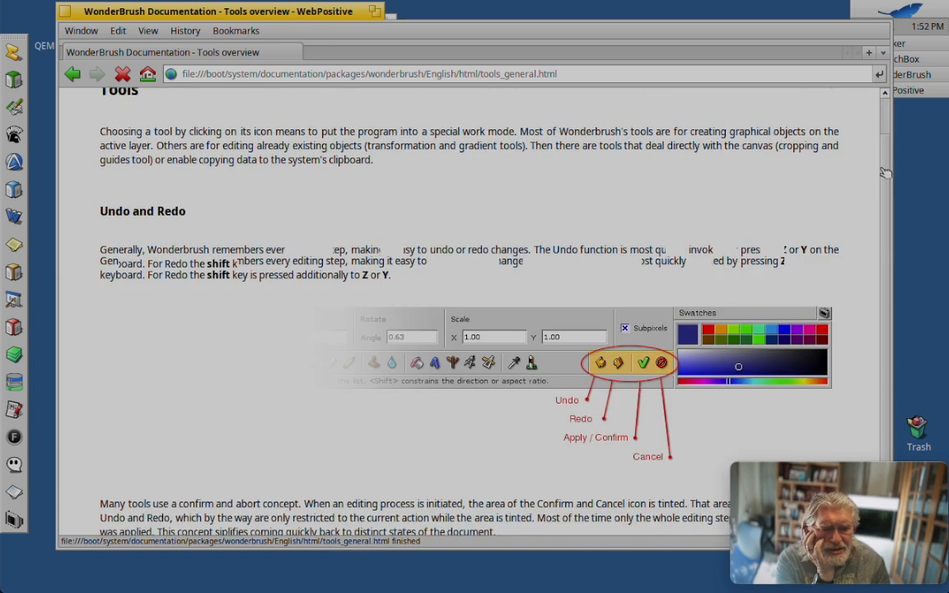
scroll(up, 3)
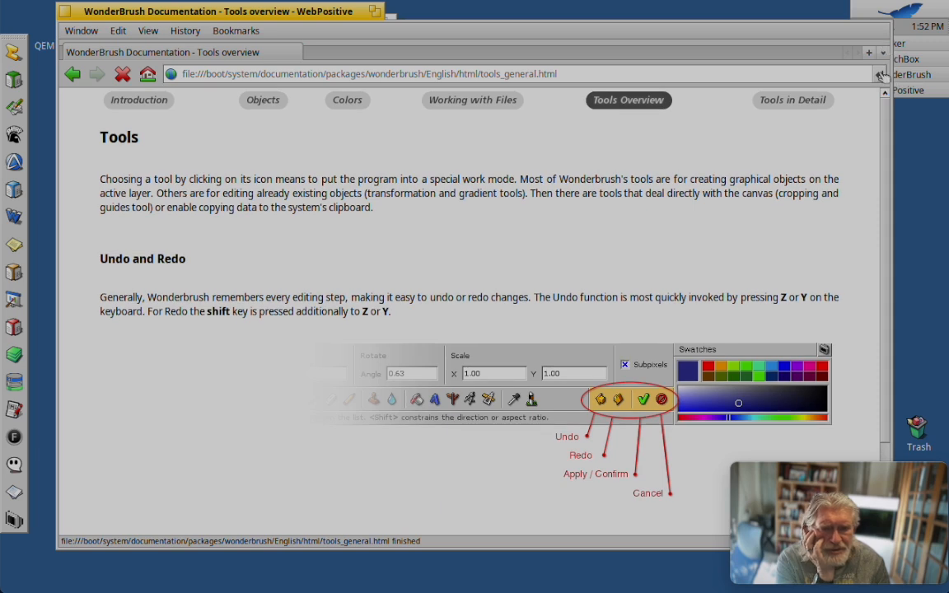
scroll(down, 3)
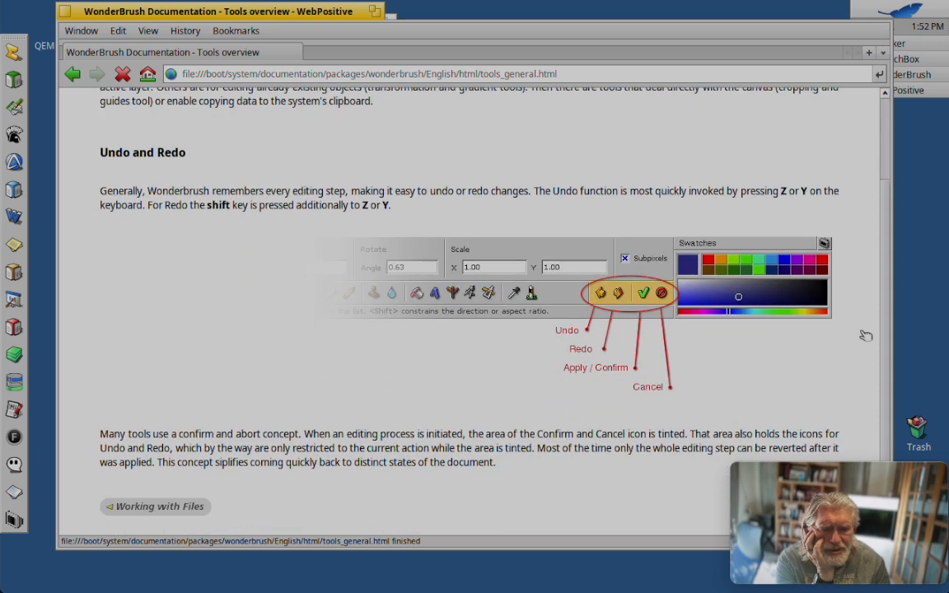
mouse_move(876, 247)
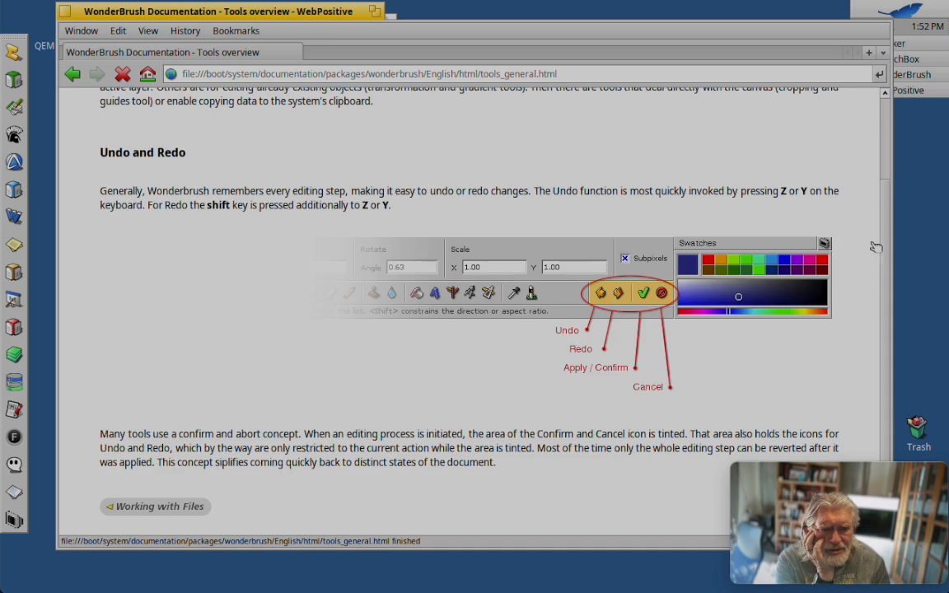
scroll(up, 3)
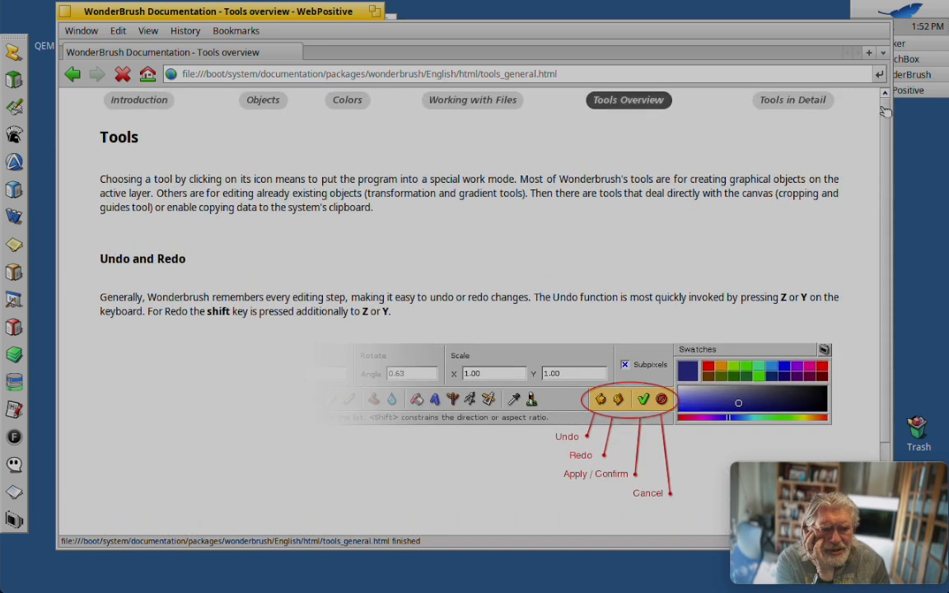
click(782, 100)
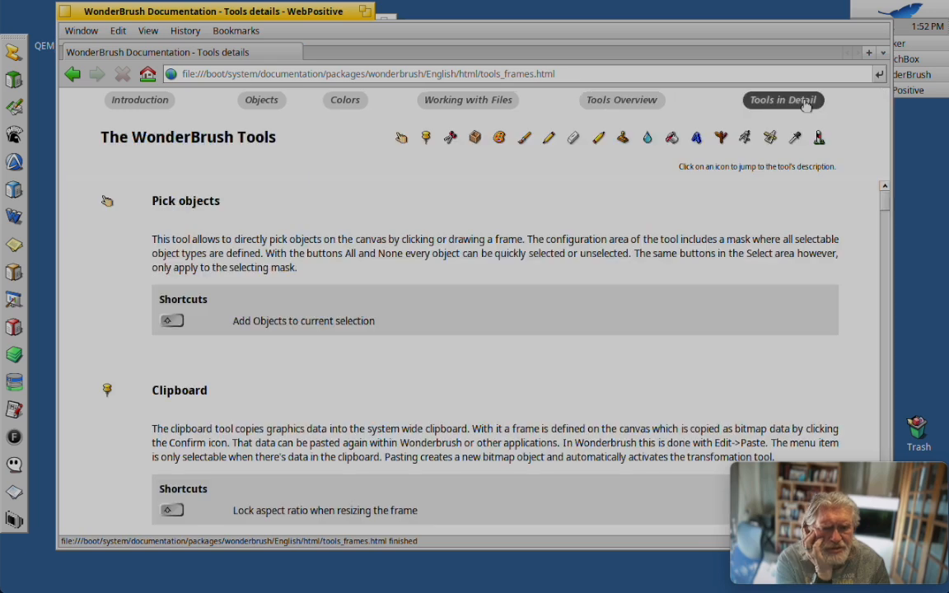
mouse_move(847, 180)
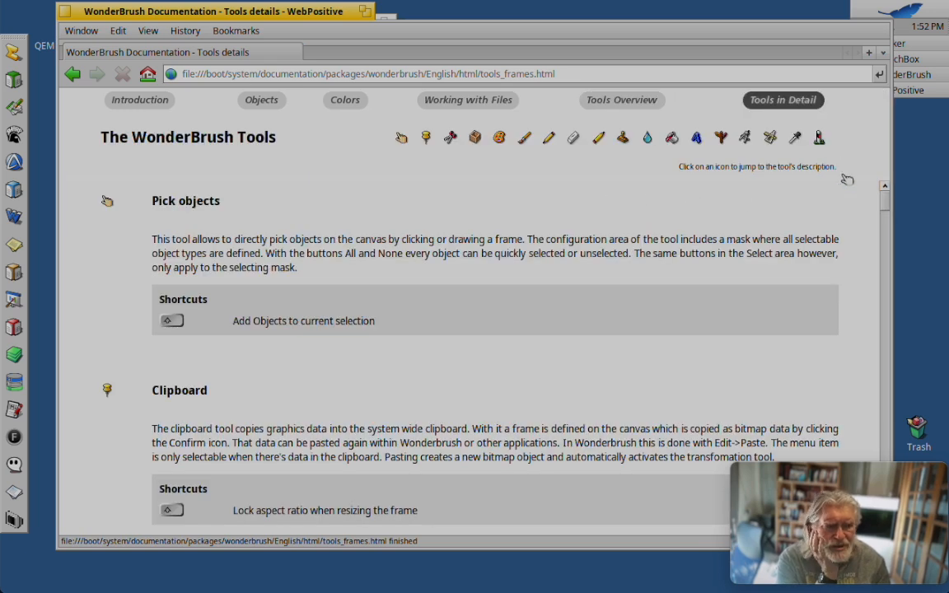
mouse_move(888, 204)
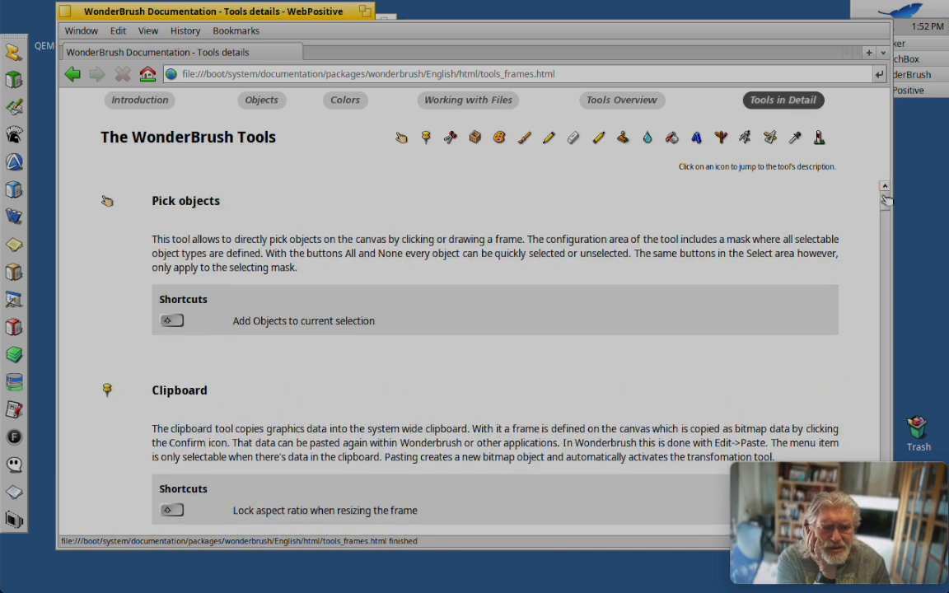
Step: Scroll the Tools in Detail page past the Shape and Ellipse/Rectangle sections to Dropper
scroll(down, 3)
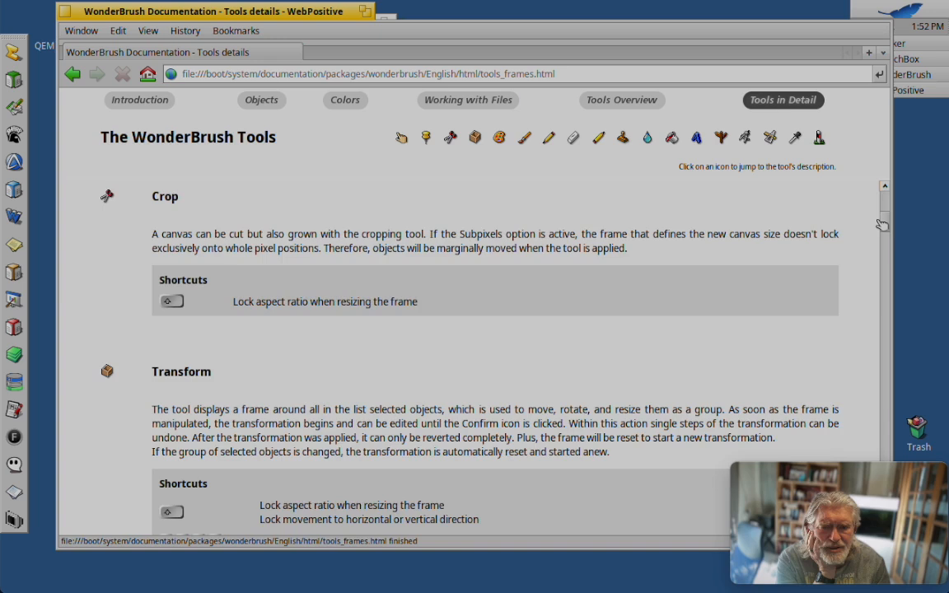
scroll(down, 3)
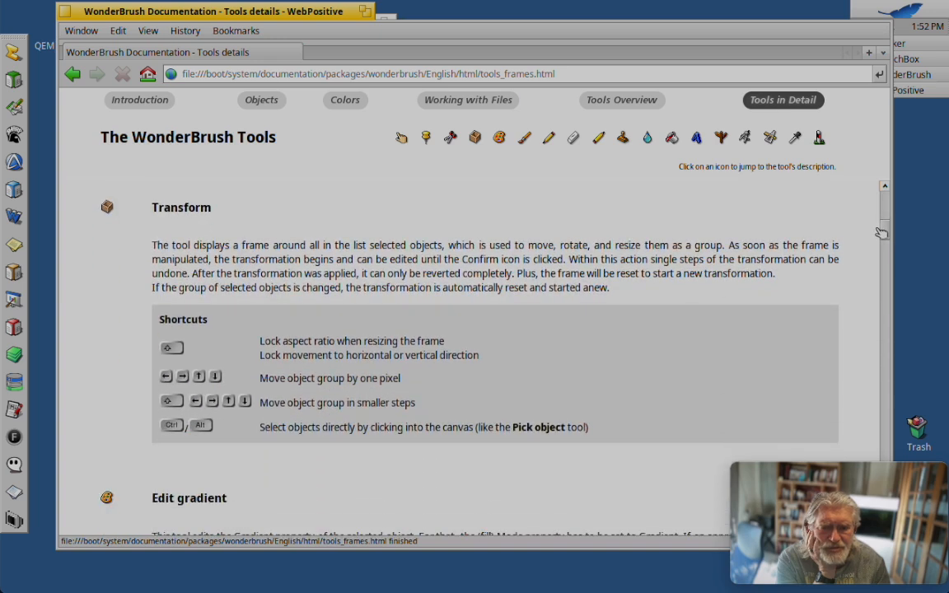
scroll(down, 3)
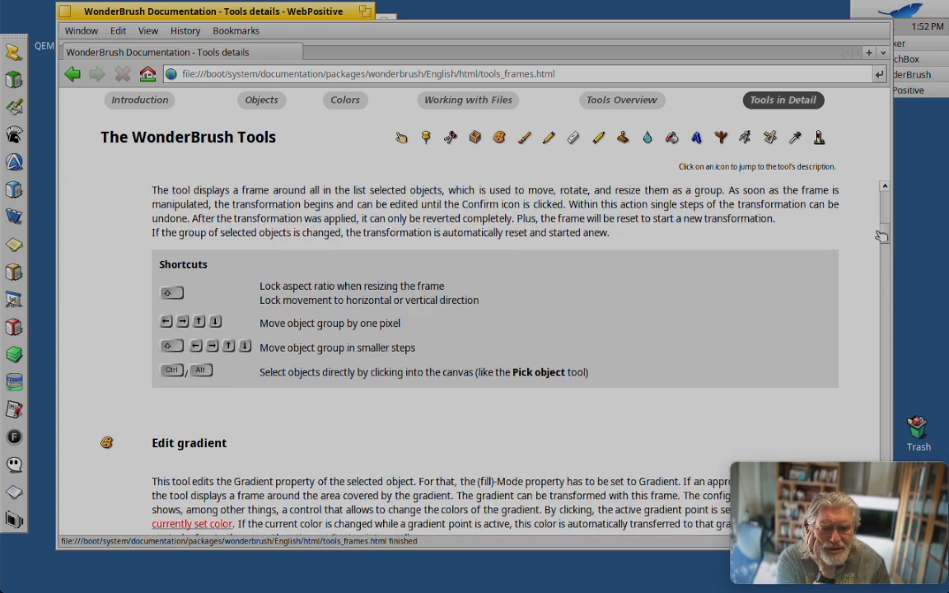
scroll(down, 3)
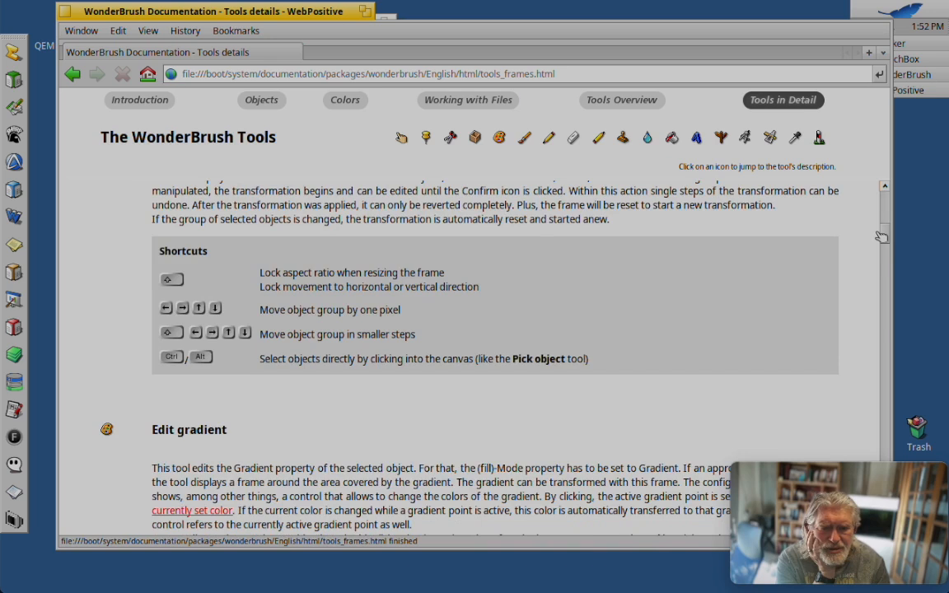
scroll(down, 3)
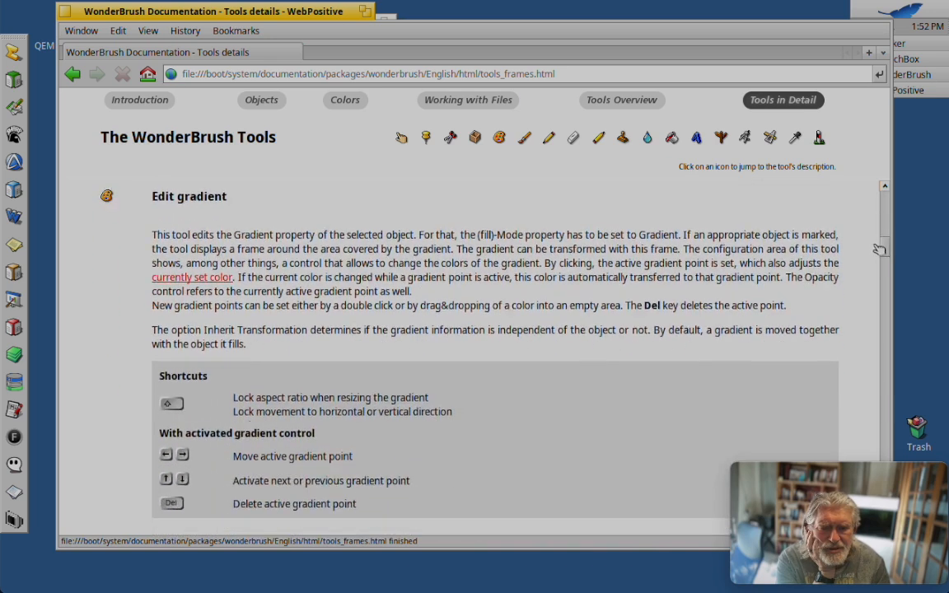
scroll(down, 3)
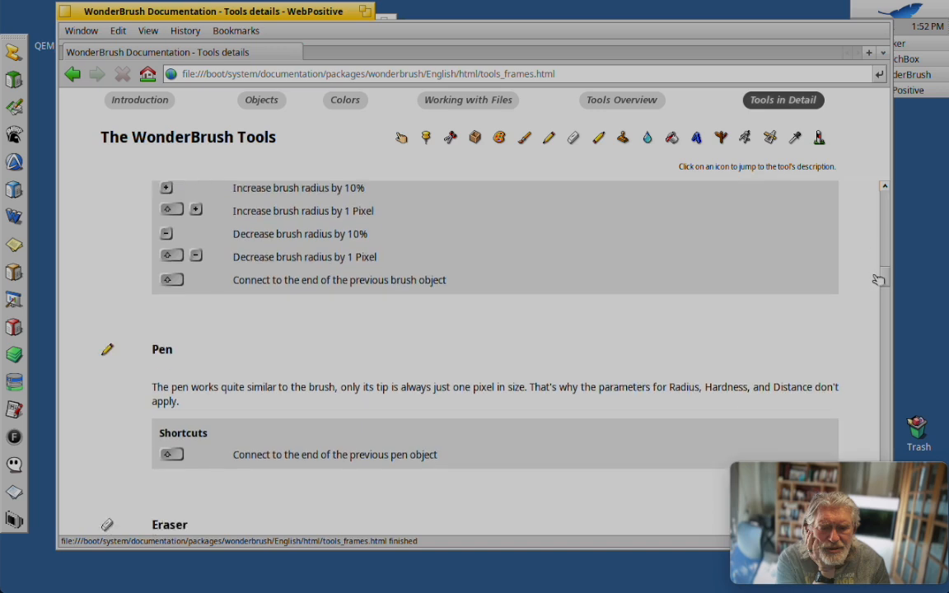
scroll(down, 3)
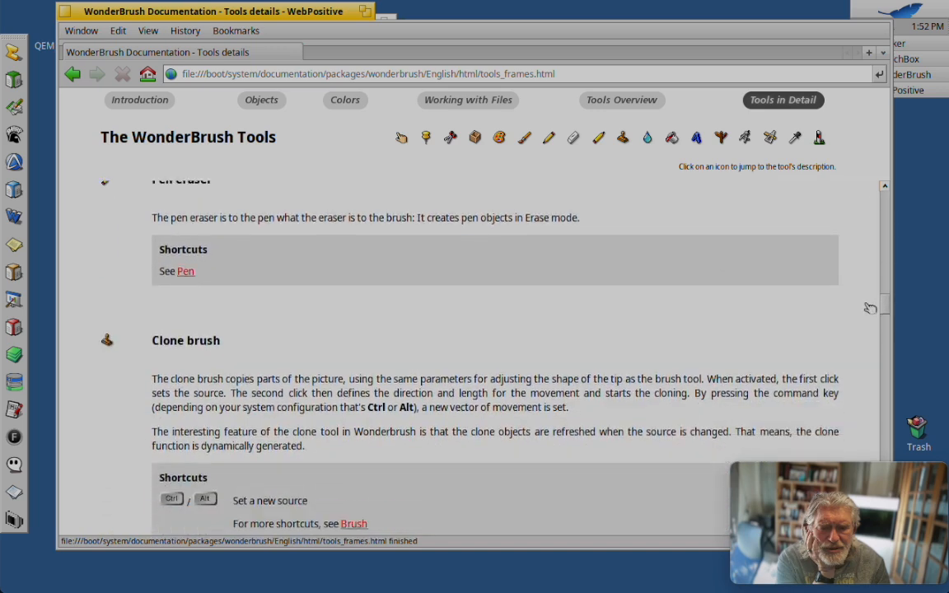
scroll(down, 3)
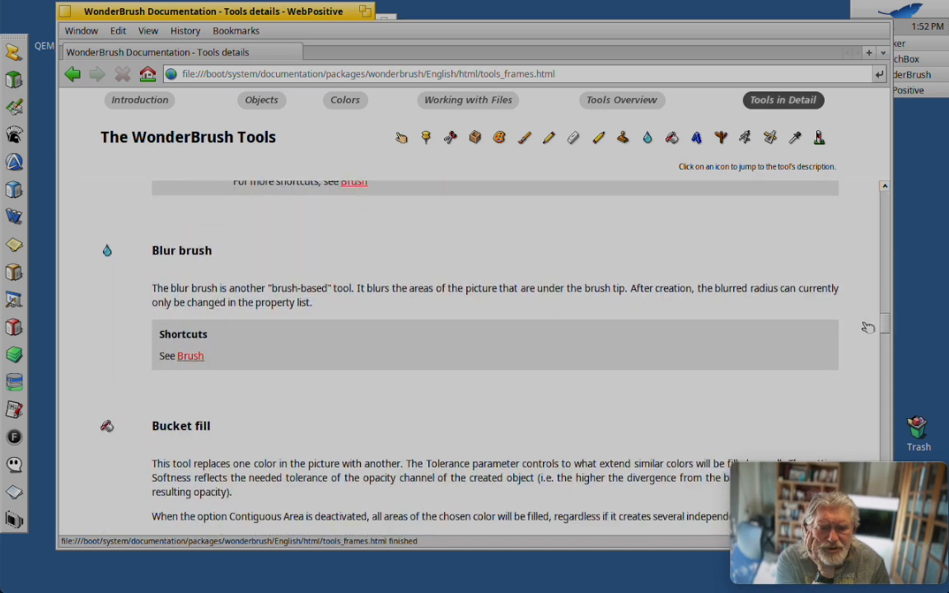
scroll(down, 3)
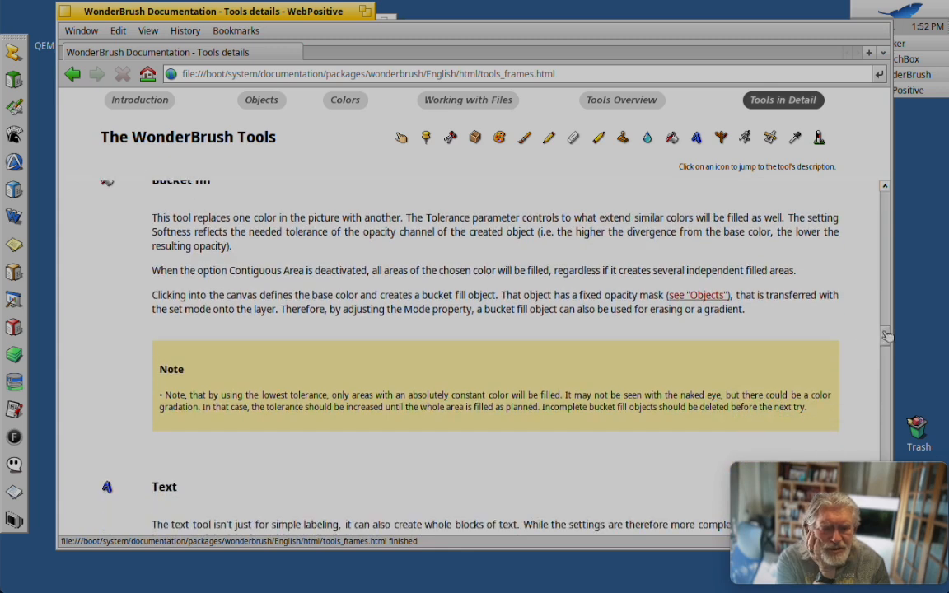
scroll(down, 3)
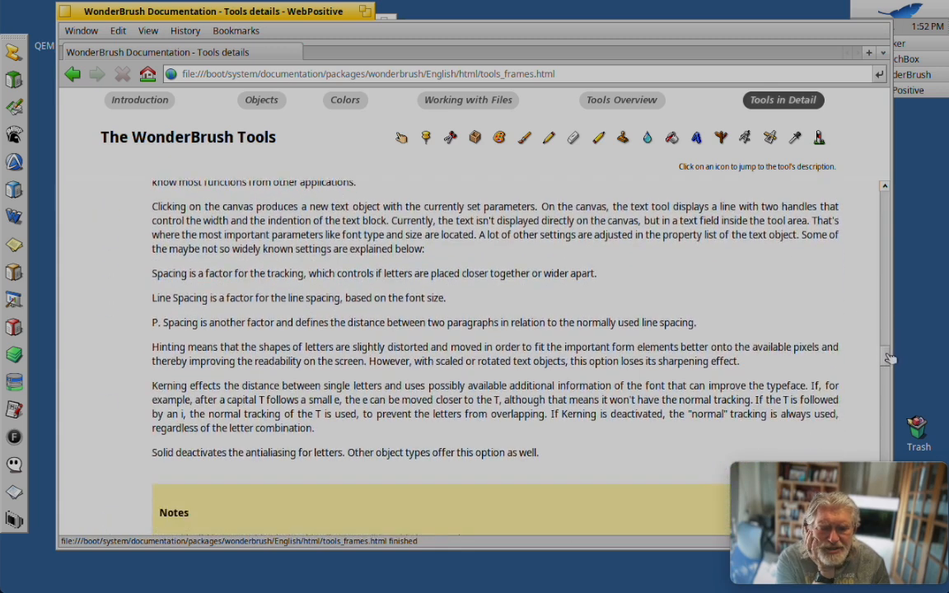
scroll(down, 3)
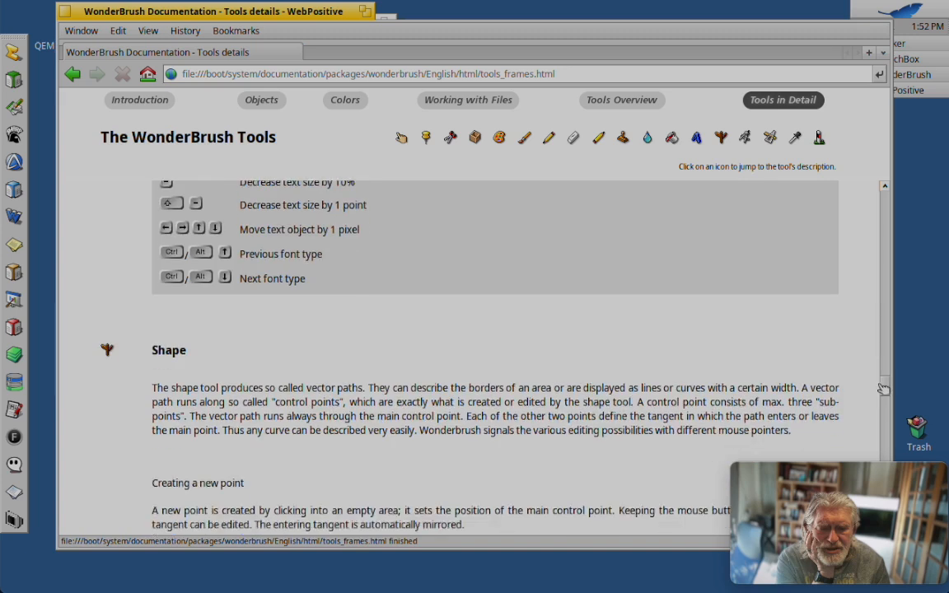
scroll(down, 3)
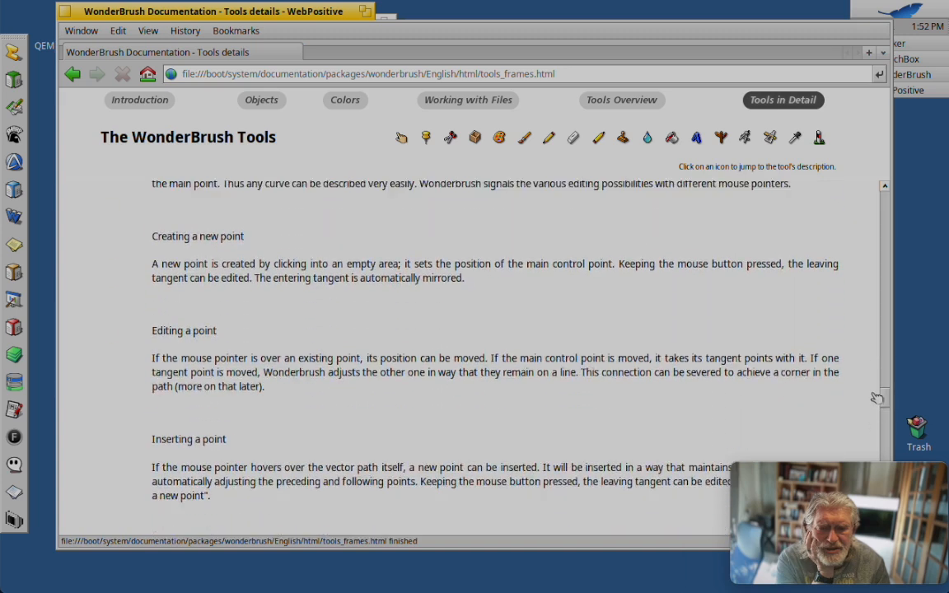
scroll(up, 3)
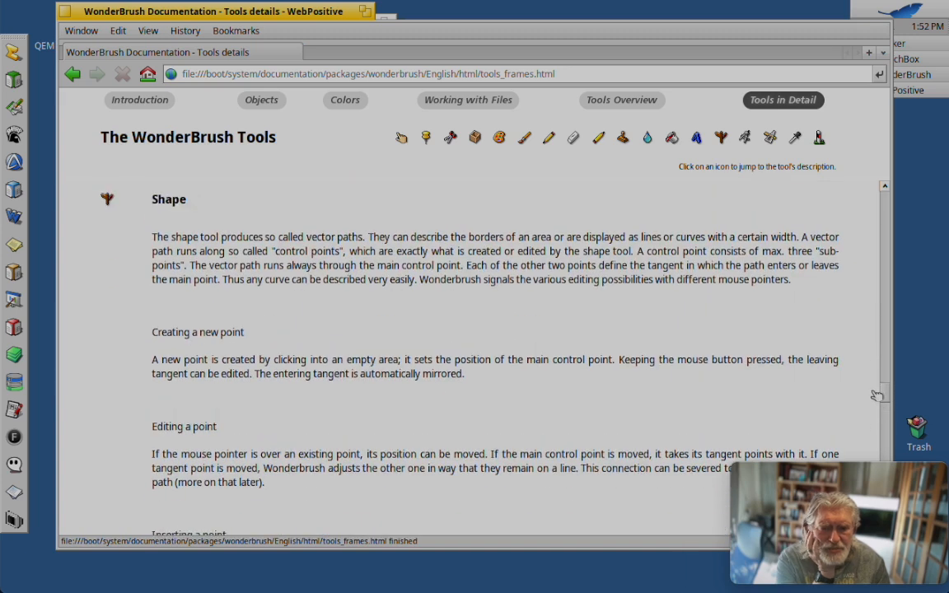
scroll(down, 3)
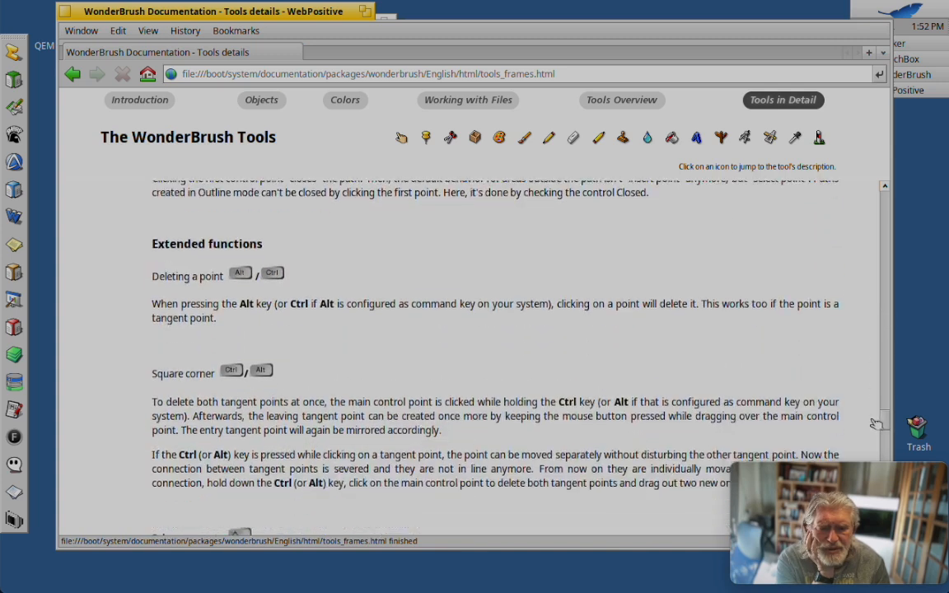
scroll(down, 3)
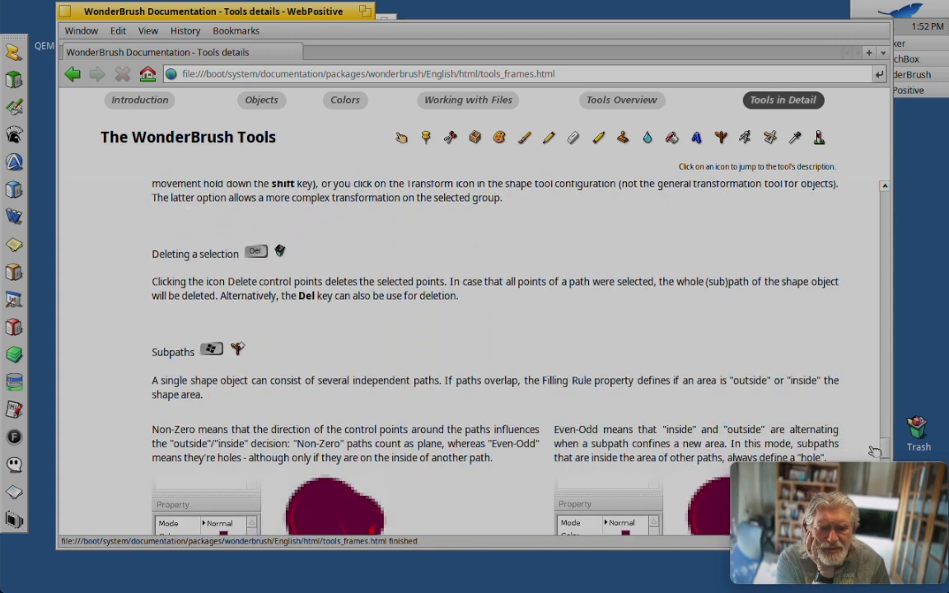
scroll(down, 3)
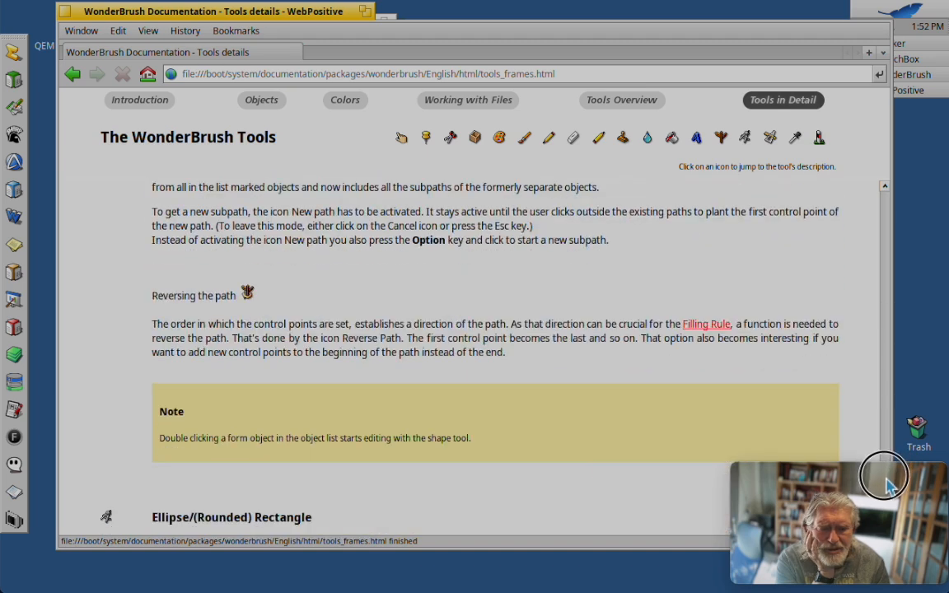
scroll(down, 3)
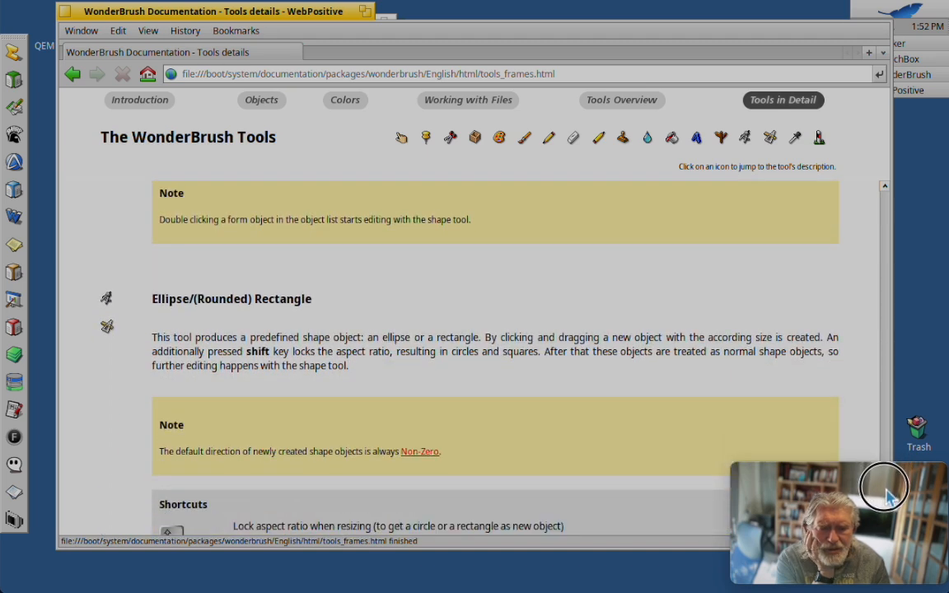
scroll(down, 3)
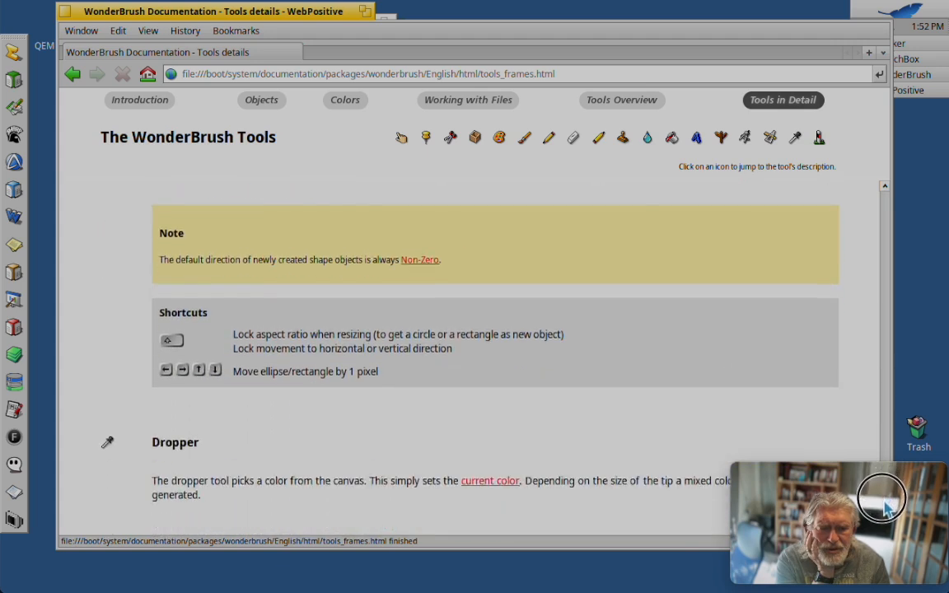
scroll(down, 3)
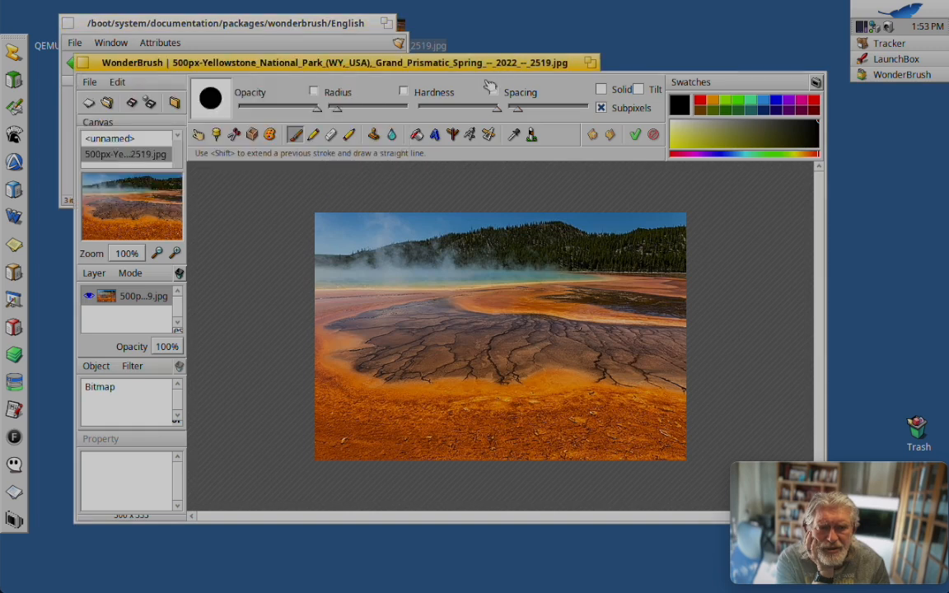
mouse_move(289, 177)
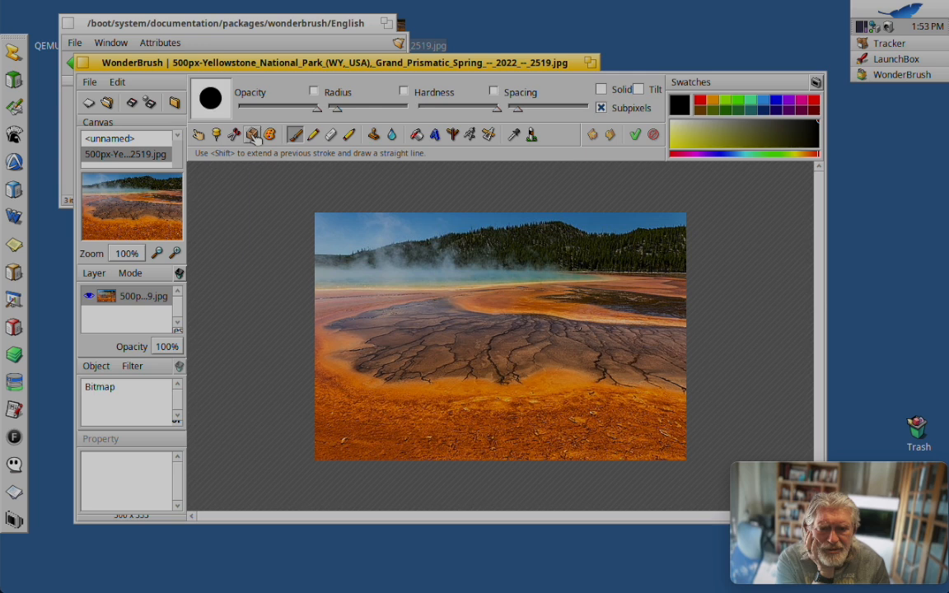
Step: Select the Transform tool to show the Translate, Rotate and Scale fields
click(252, 134)
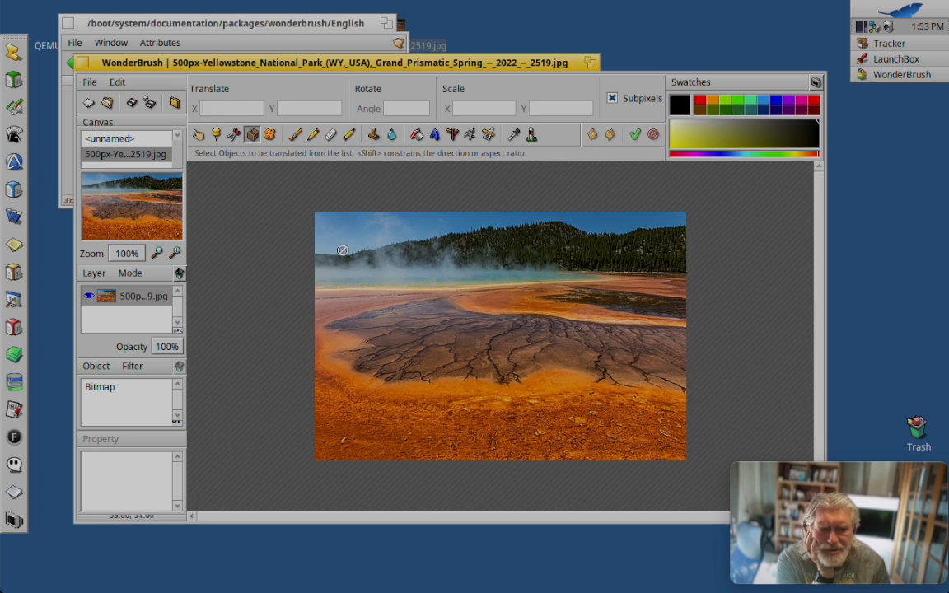
mouse_move(281, 232)
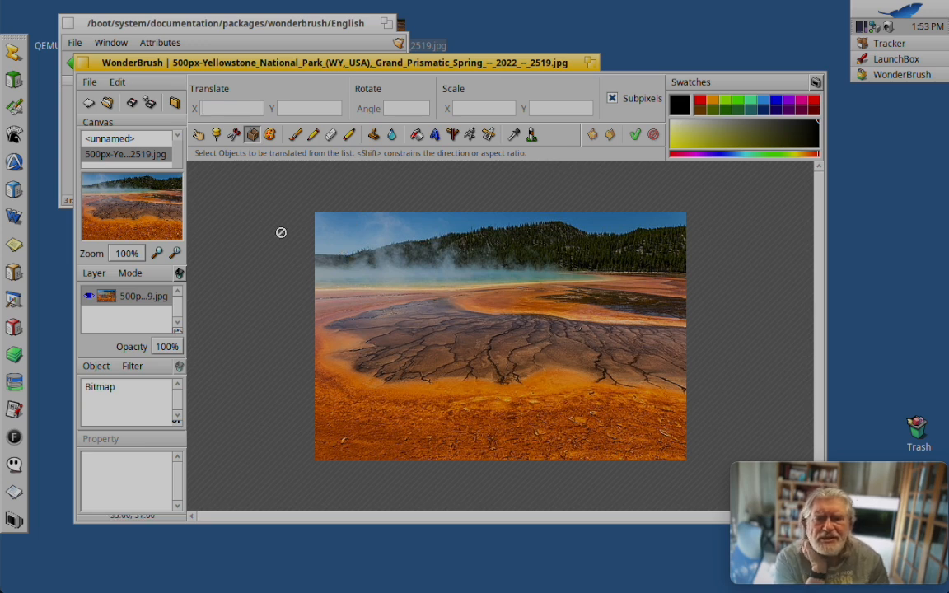
mouse_move(303, 229)
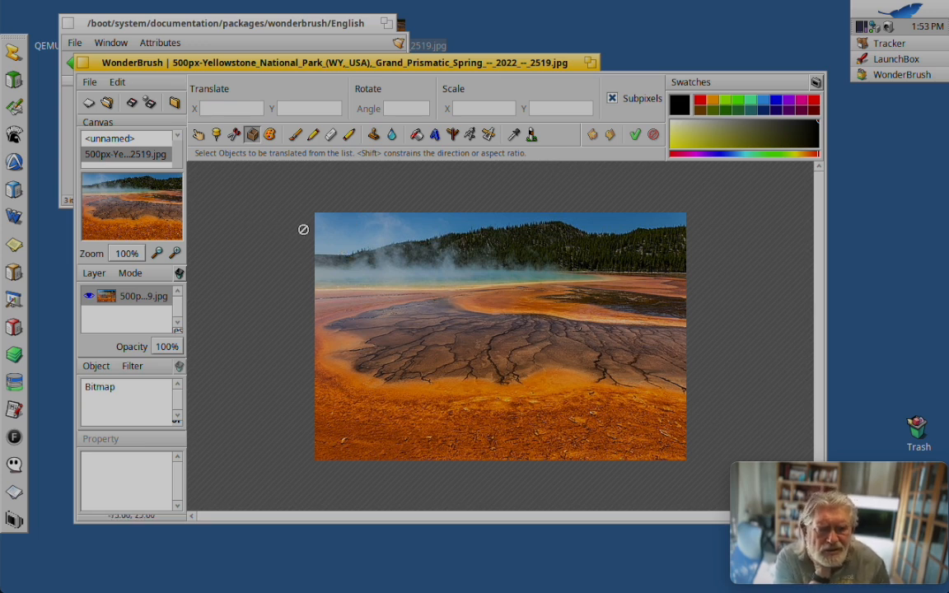
mouse_move(357, 244)
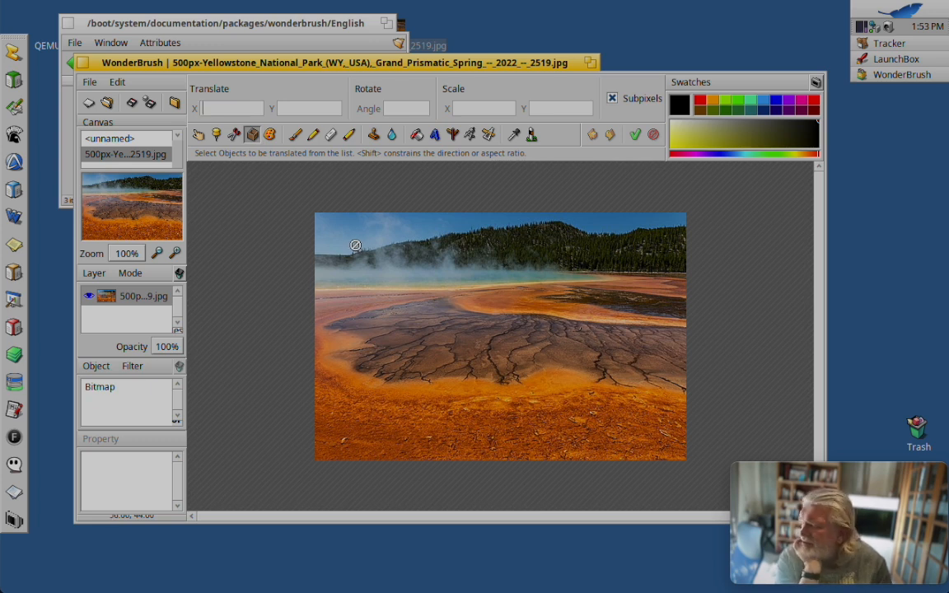
mouse_move(340, 227)
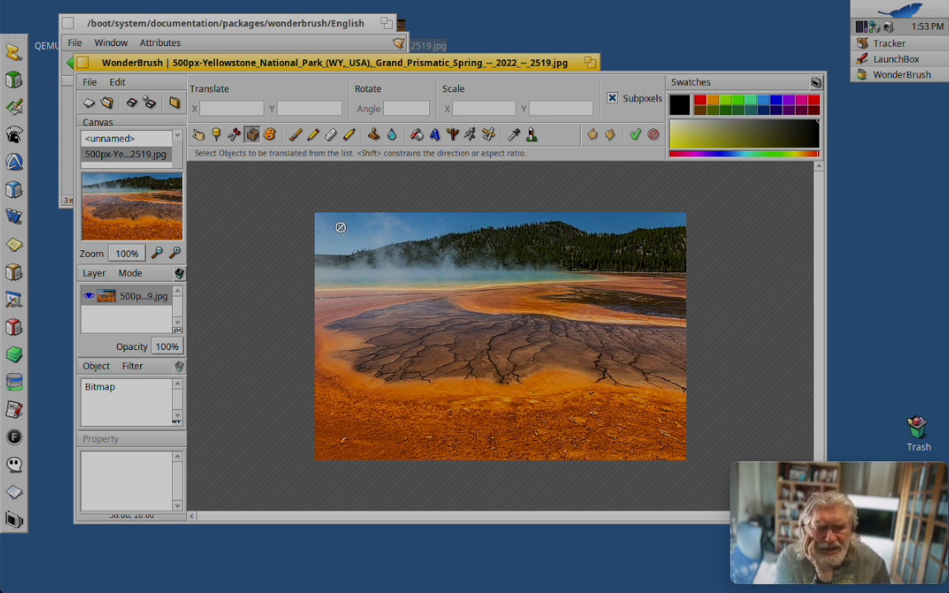
mouse_move(346, 329)
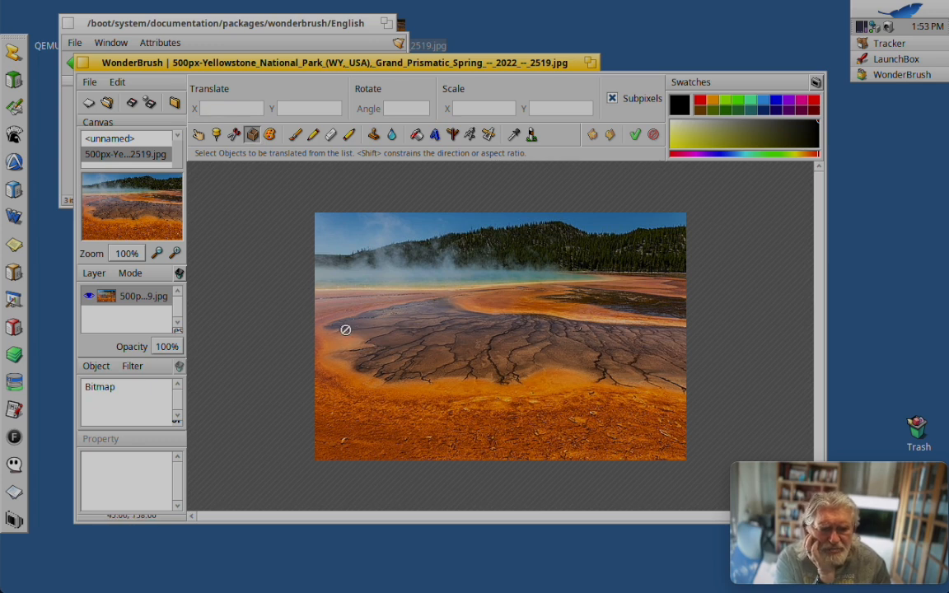
mouse_move(600, 270)
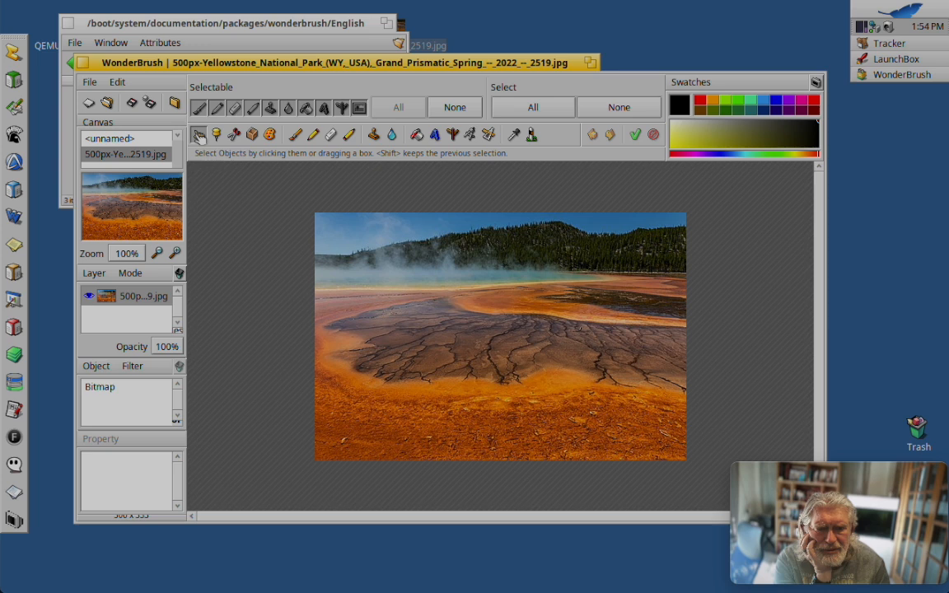
mouse_move(328, 251)
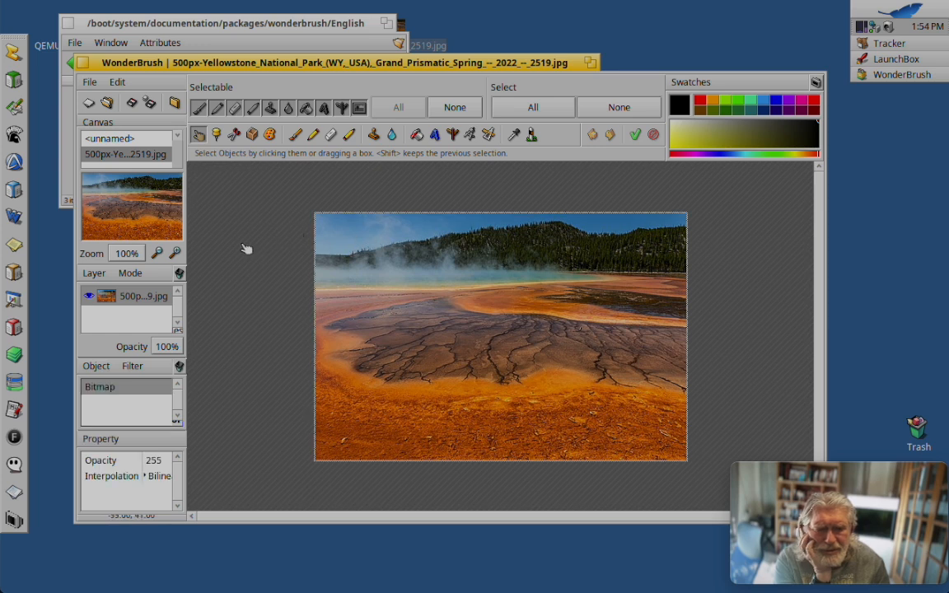
mouse_move(271, 242)
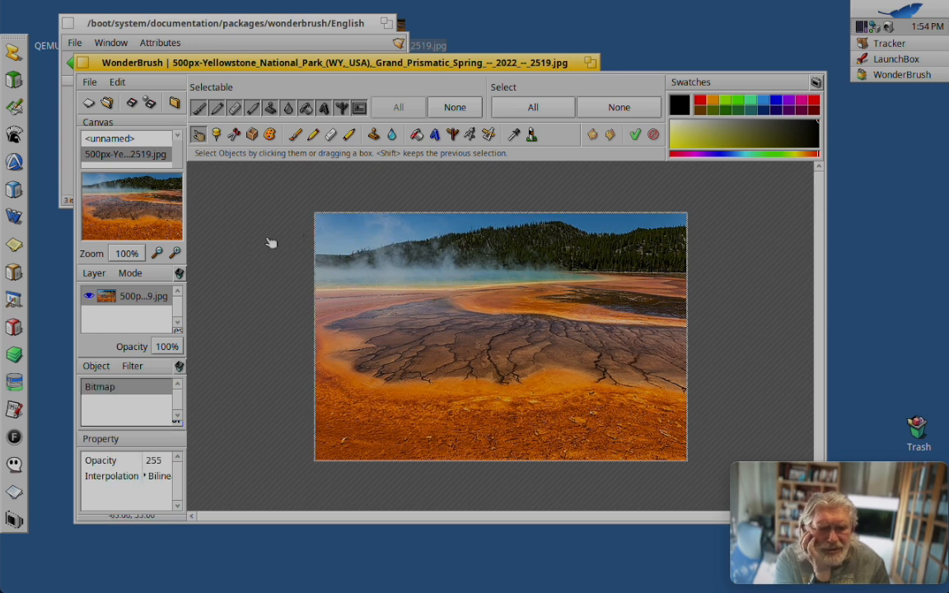
mouse_move(465, 262)
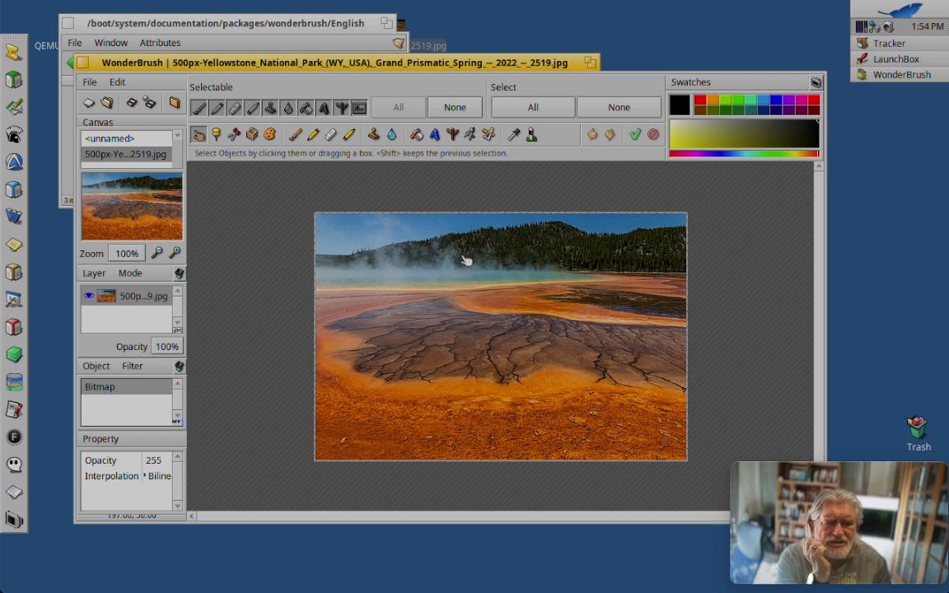
mouse_move(451, 218)
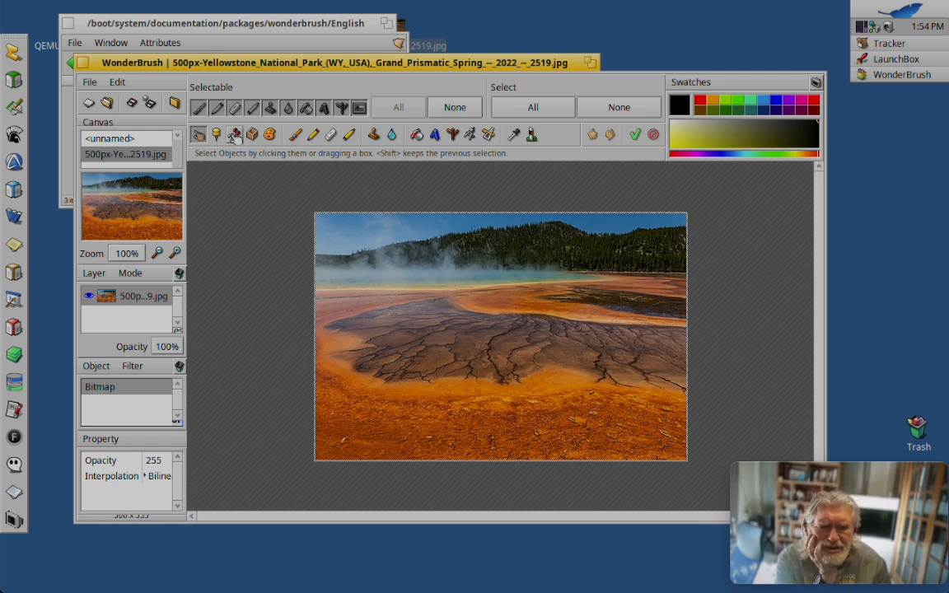
mouse_move(235, 134)
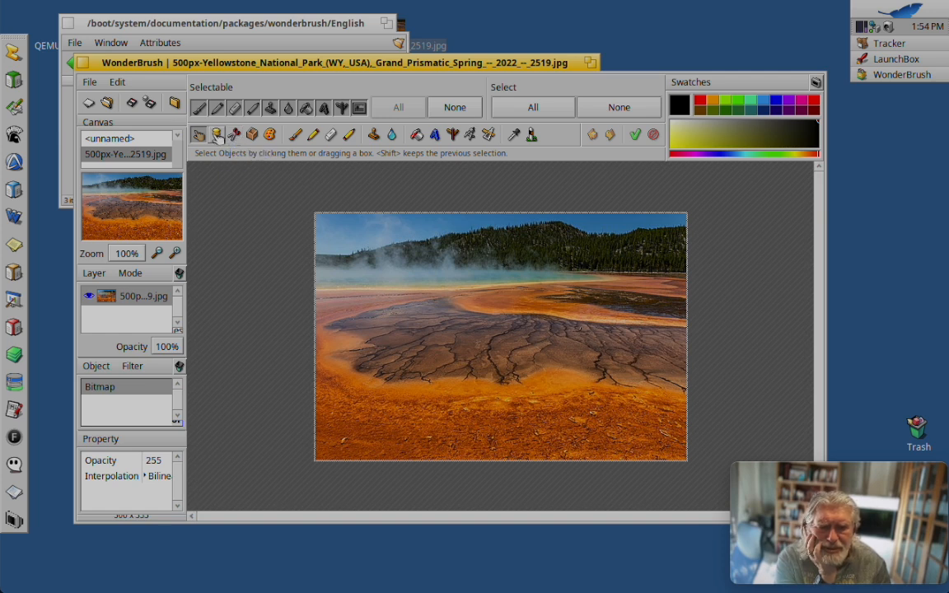
mouse_move(217, 134)
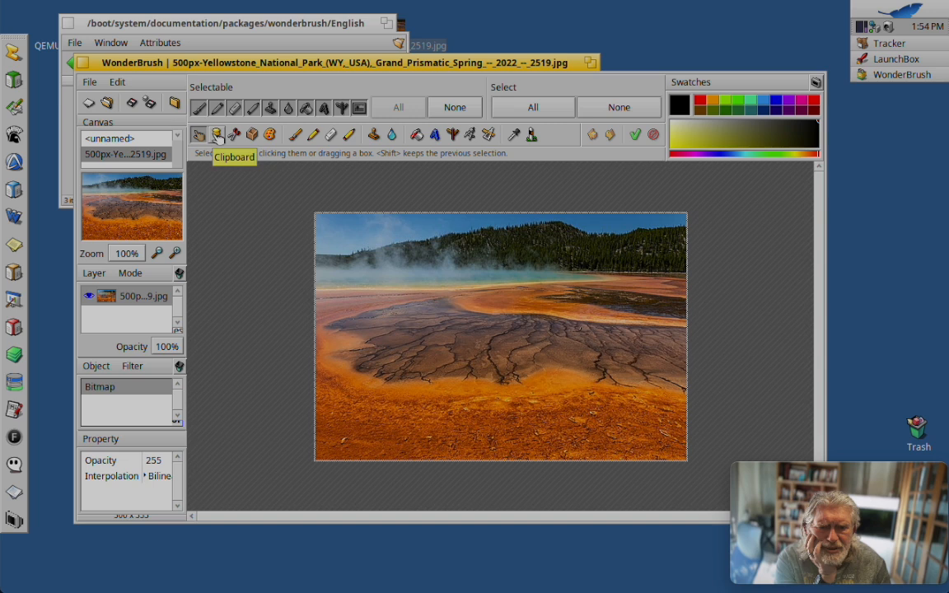
mouse_move(219, 132)
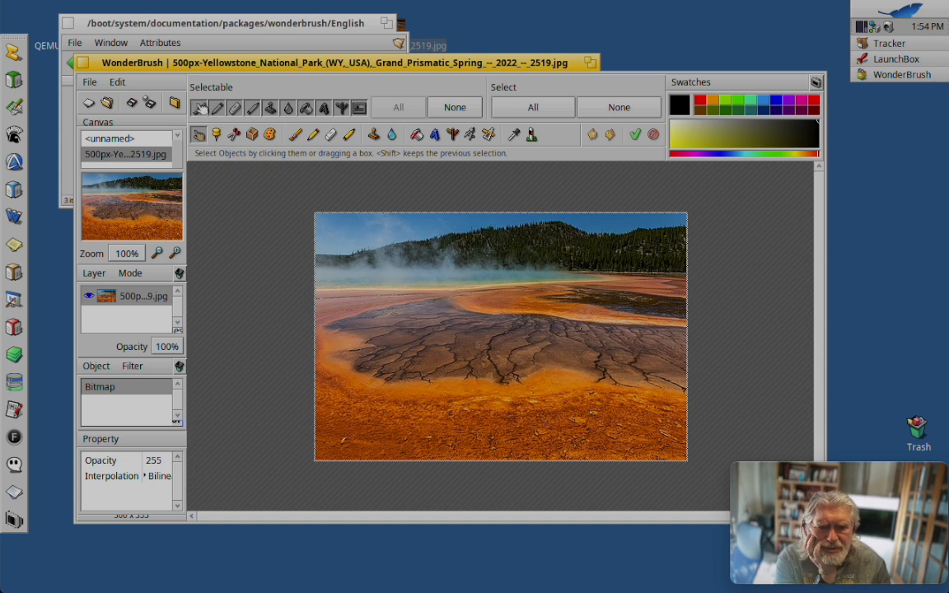
mouse_move(352, 233)
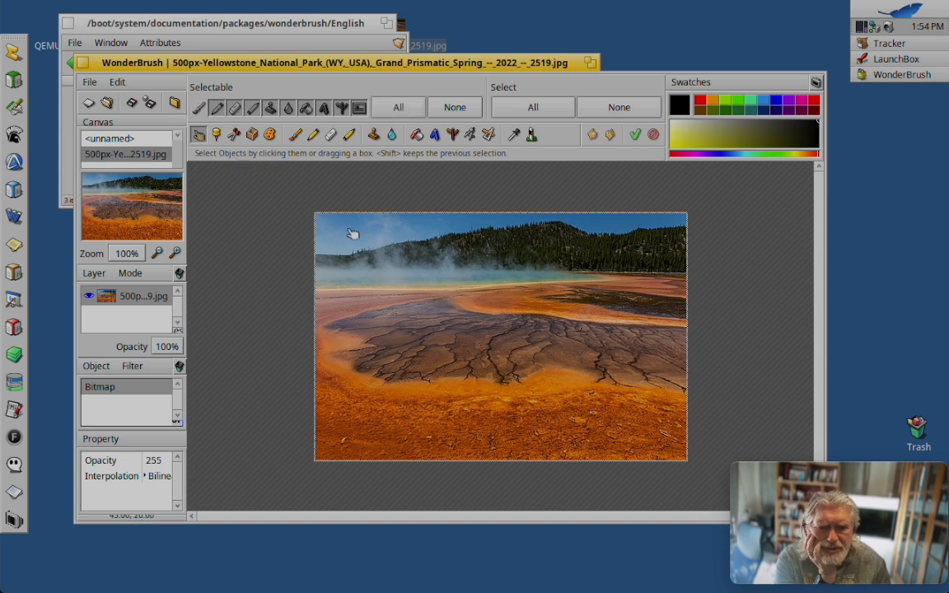
mouse_move(356, 345)
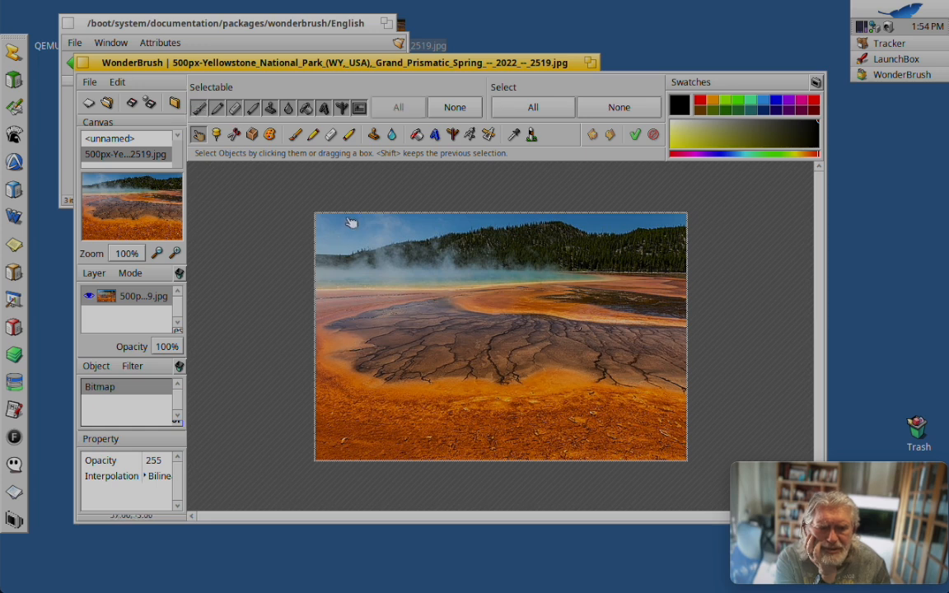
mouse_move(381, 336)
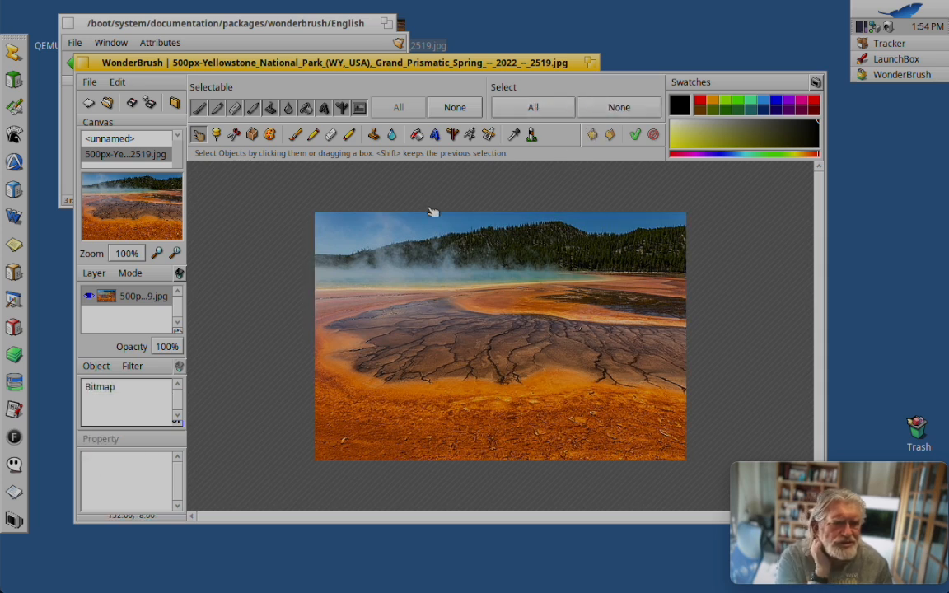
mouse_move(290, 191)
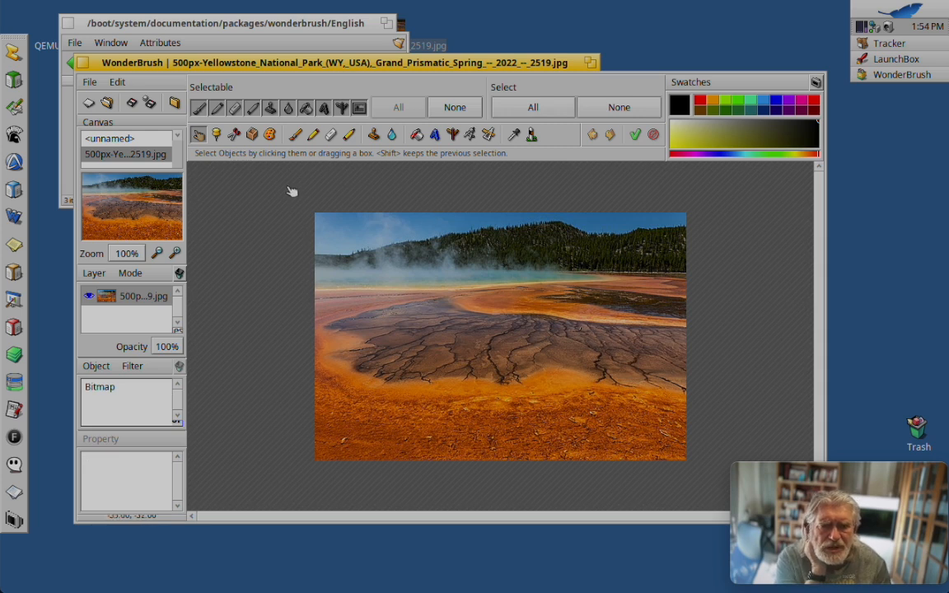
Step: Paint a thick black brush stroke across the upper-left steam, extending it toward the lower right
click(296, 134)
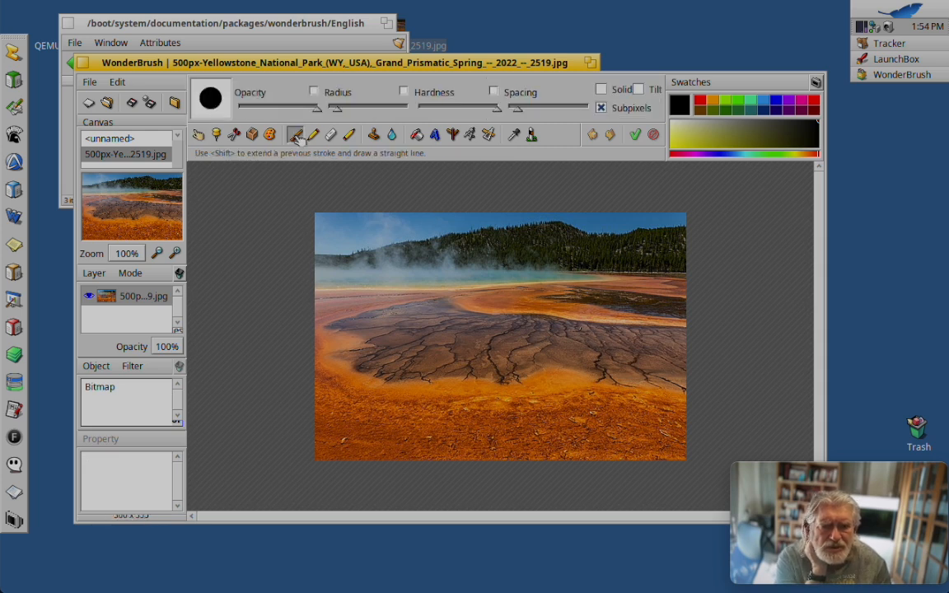
drag(346, 284, 412, 268)
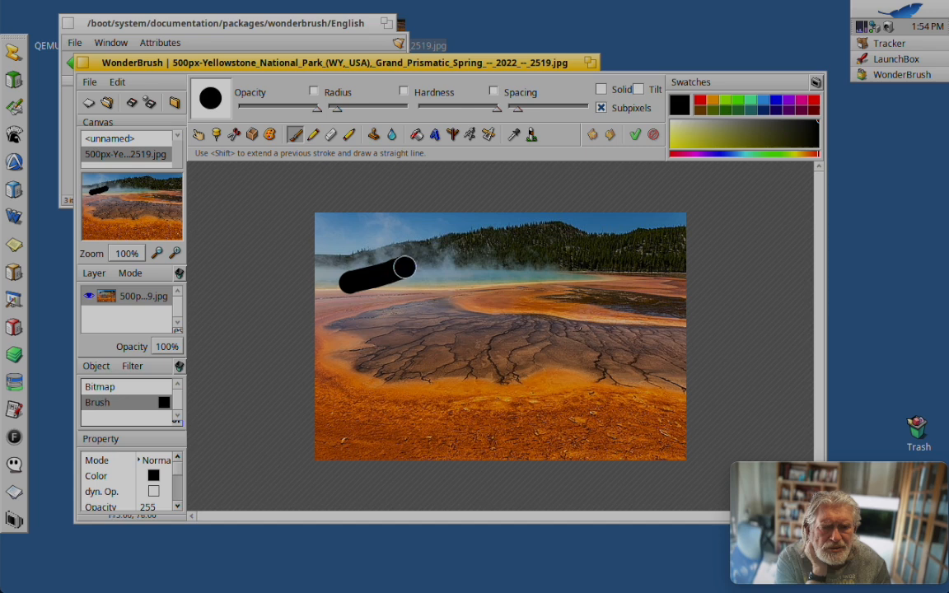
drag(404, 268, 589, 325)
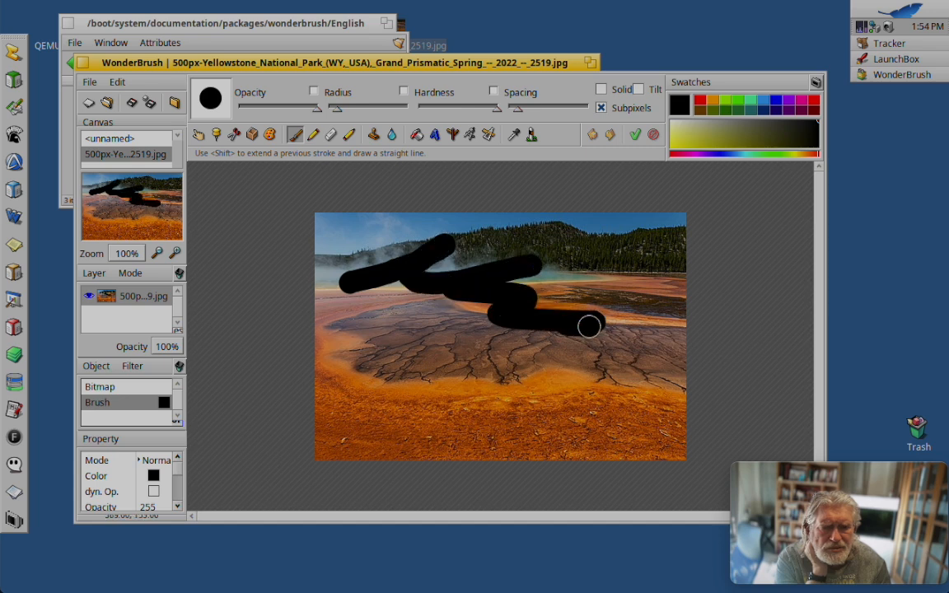
mouse_move(266, 206)
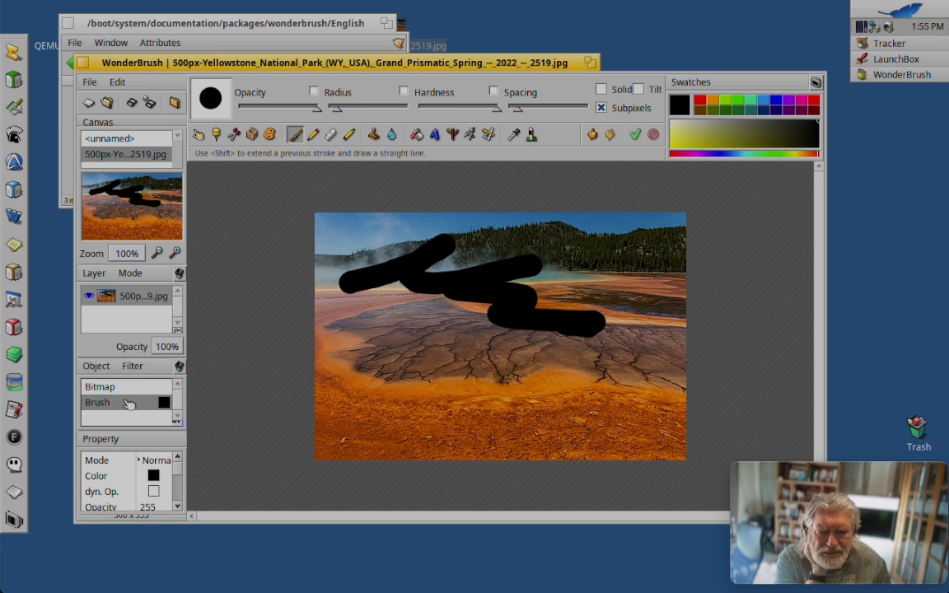
mouse_move(132, 389)
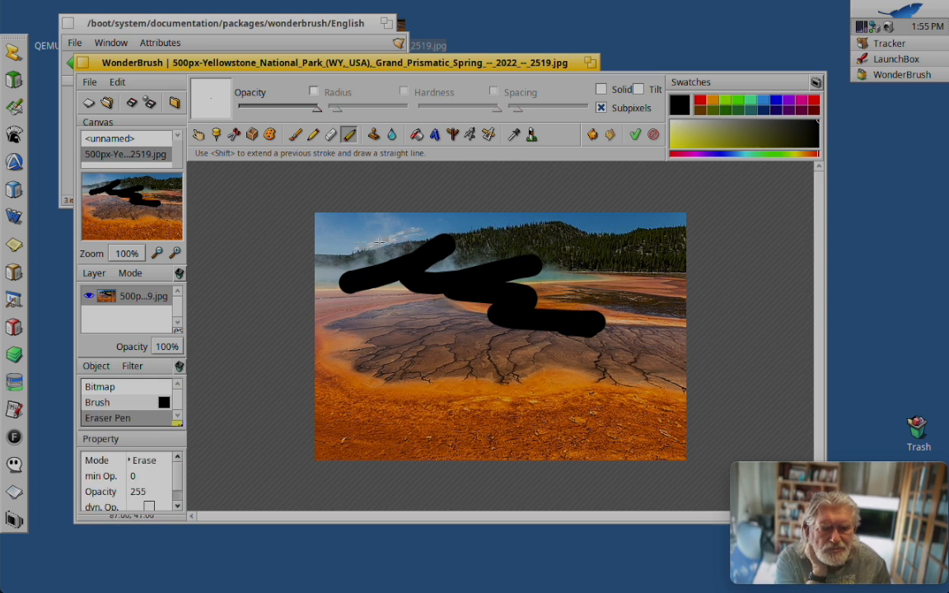
mouse_move(412, 241)
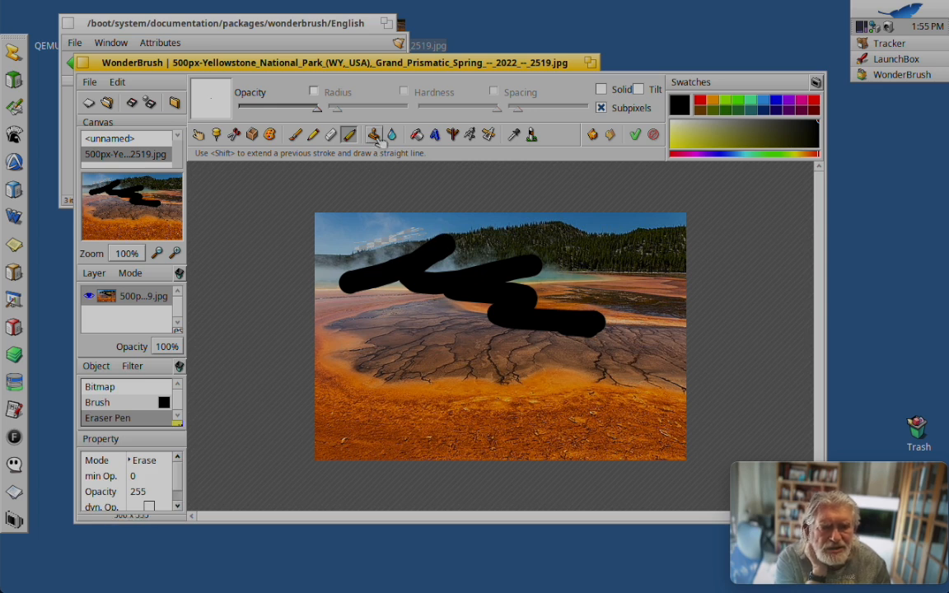
Step: Select the Blur tool for softening the treeline at the top
click(373, 134)
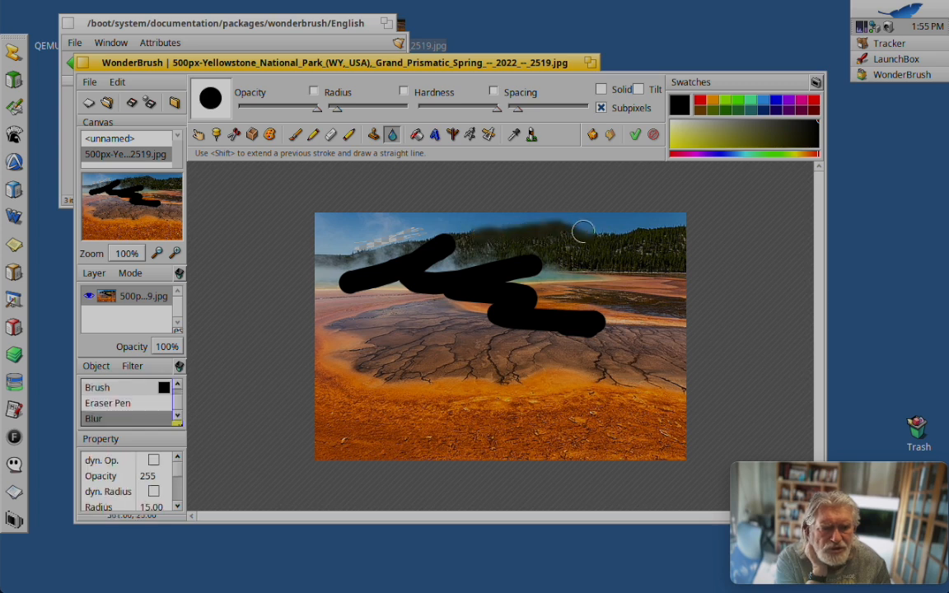
mouse_move(567, 241)
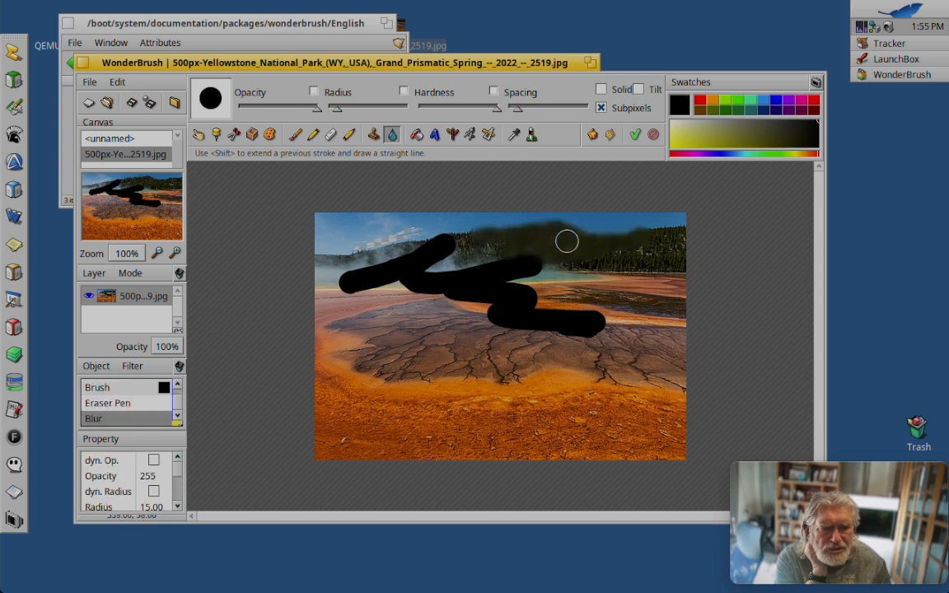
mouse_move(537, 240)
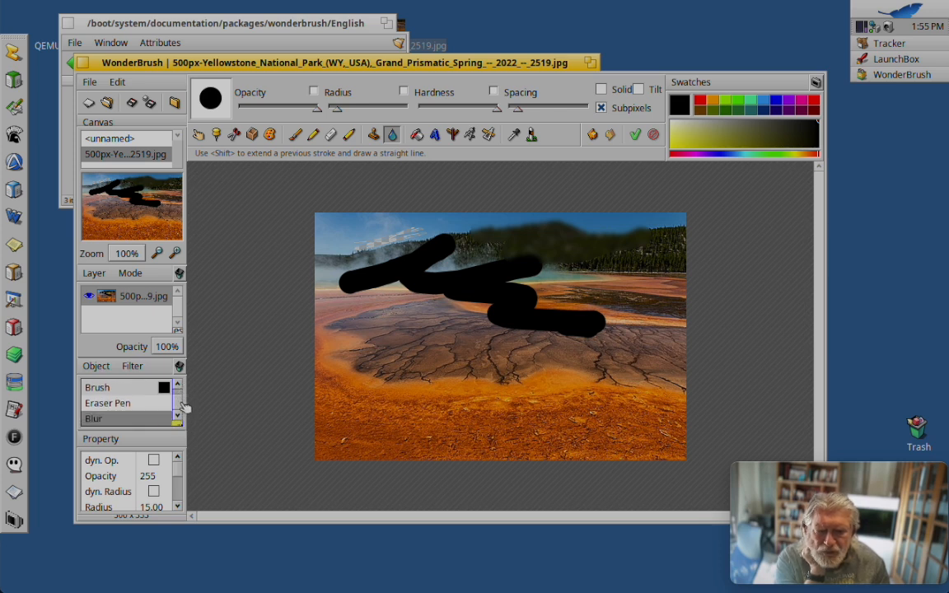
Step: Select the Eraser Pen object in the Object list and scroll the list to check its order
click(107, 403)
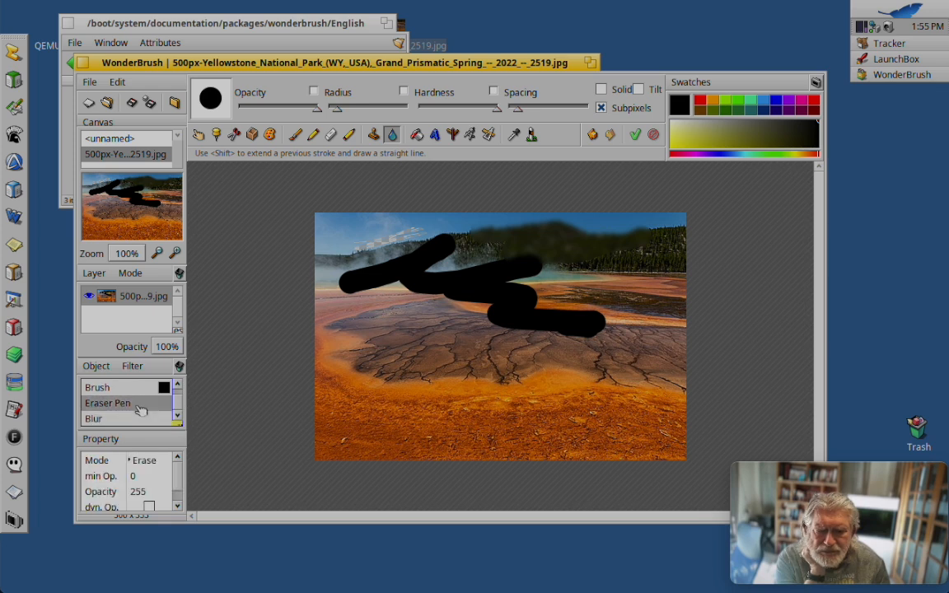
mouse_move(140, 404)
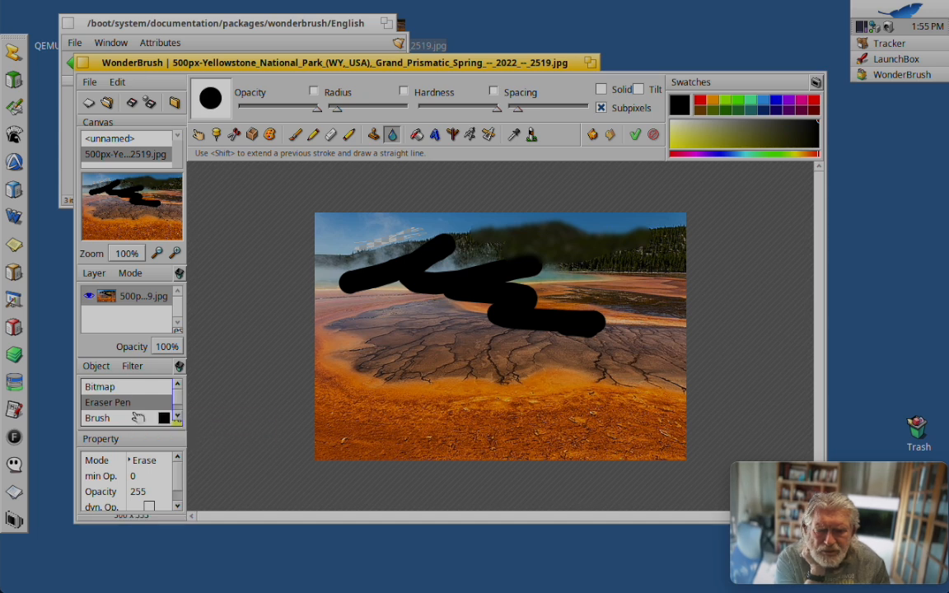
scroll(down, 3)
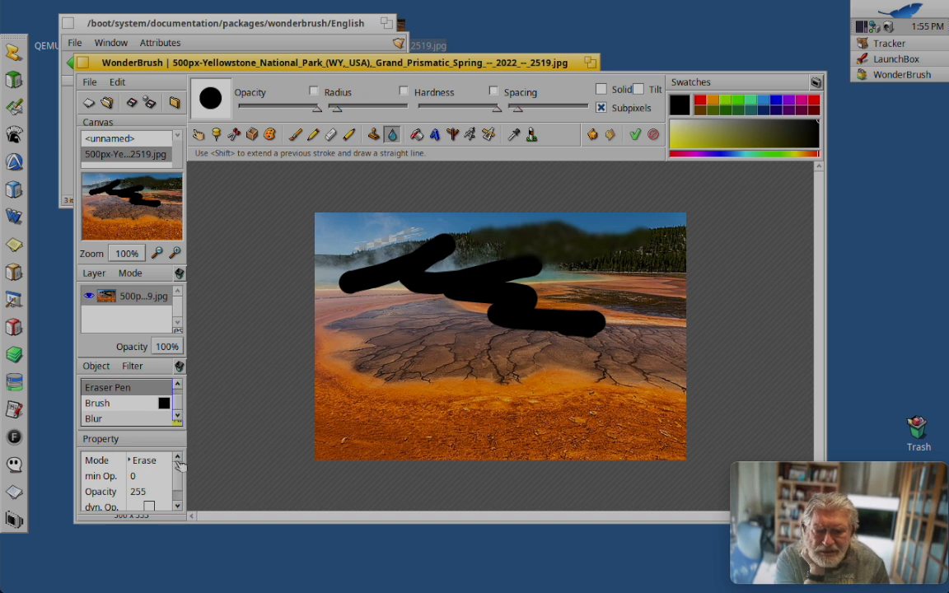
scroll(down, 3)
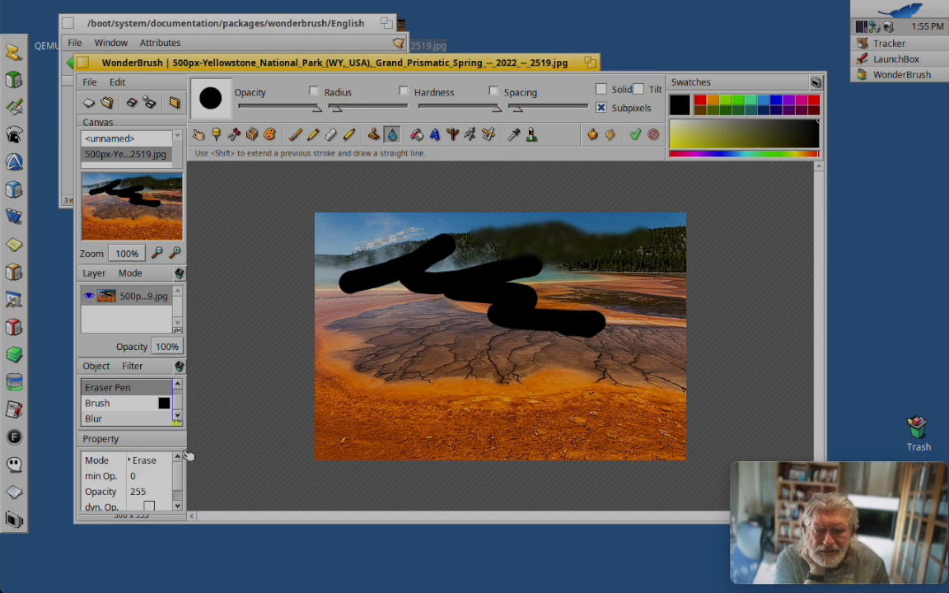
mouse_move(264, 242)
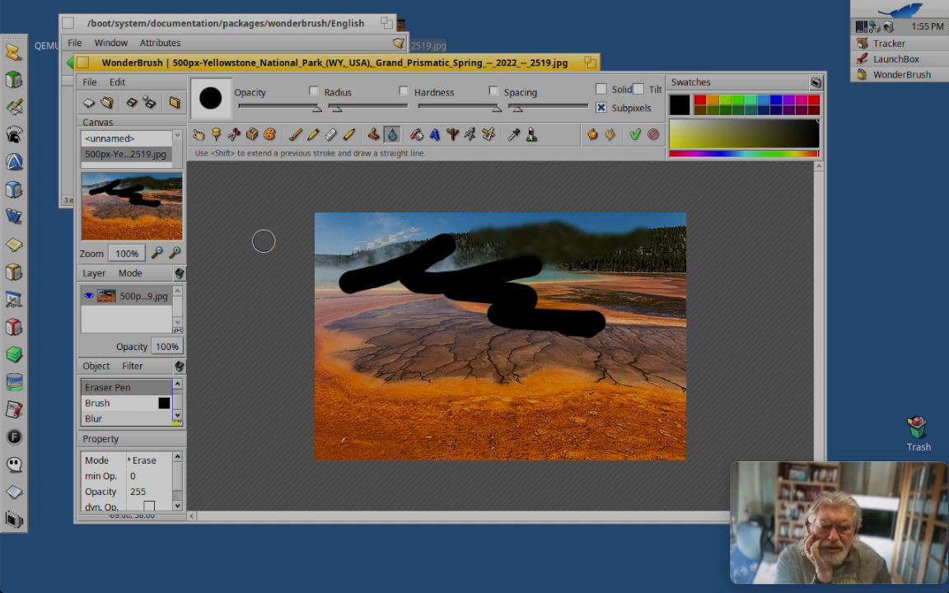
mouse_move(256, 288)
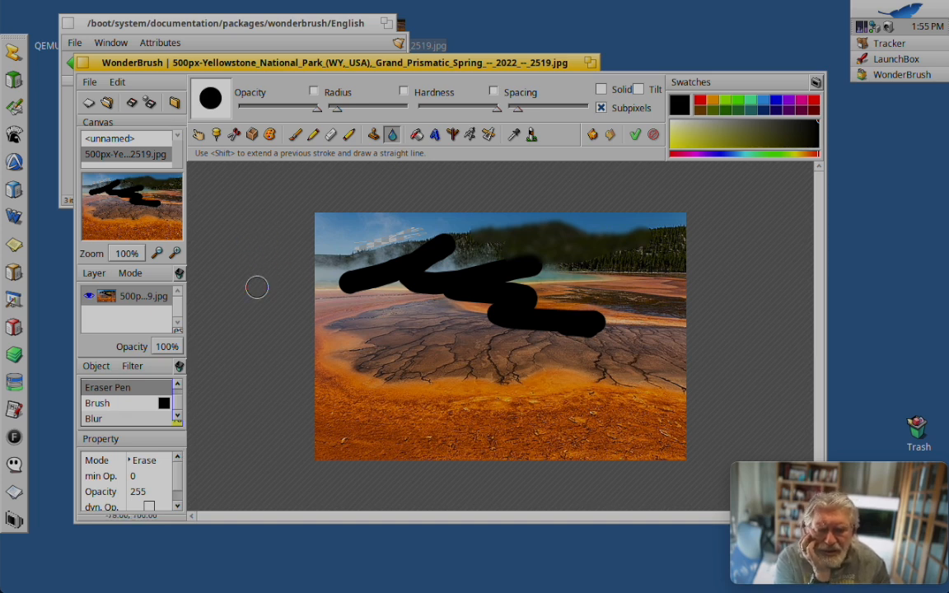
mouse_move(261, 262)
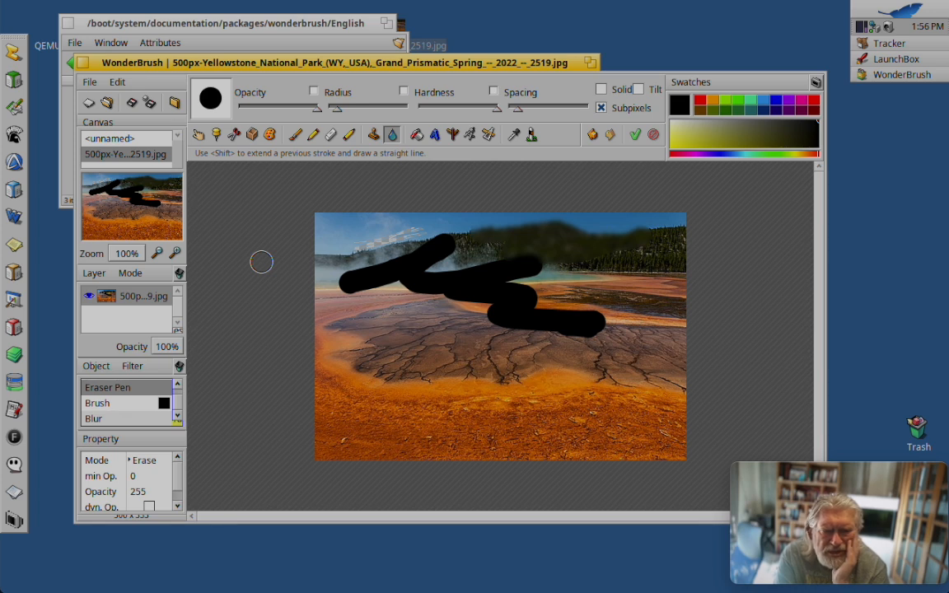
mouse_move(192, 150)
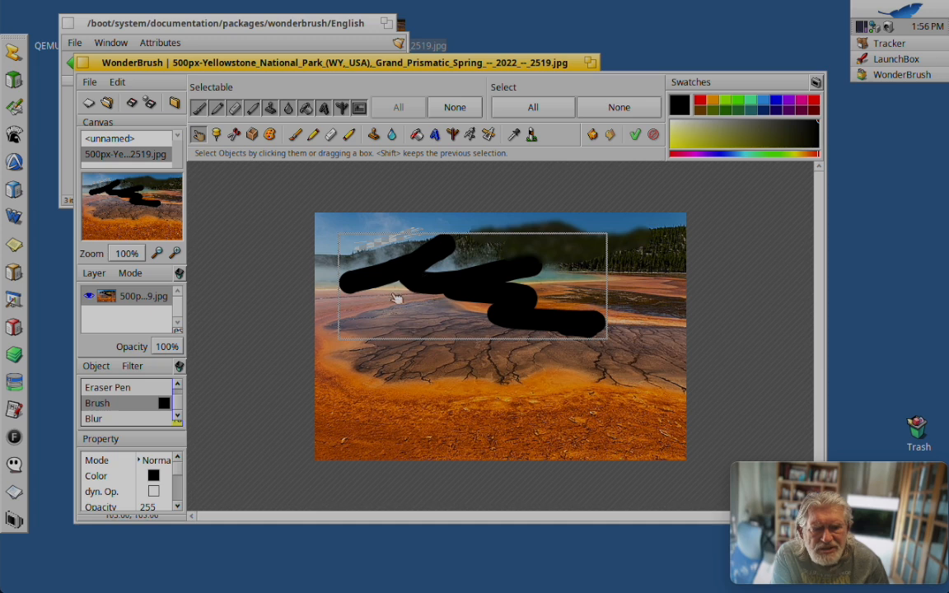
mouse_move(380, 375)
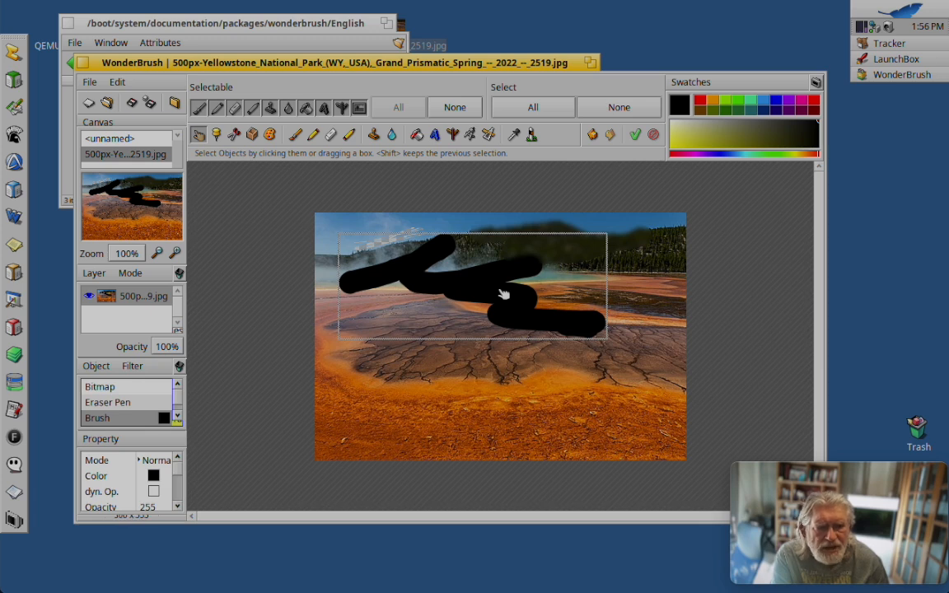
Step: Choose Translate from the canvas context menu to transform the black brush stroke
right_click(503, 294)
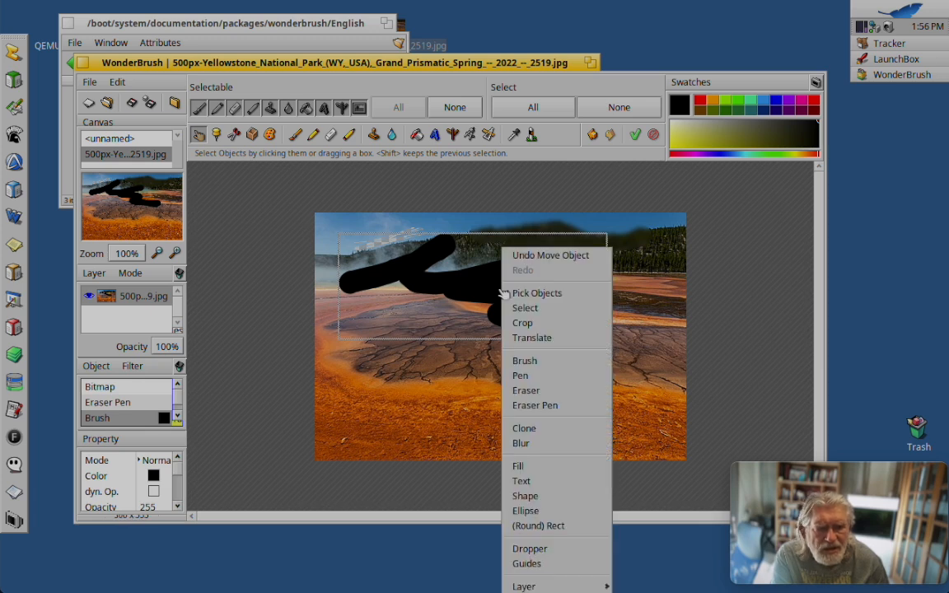
click(531, 337)
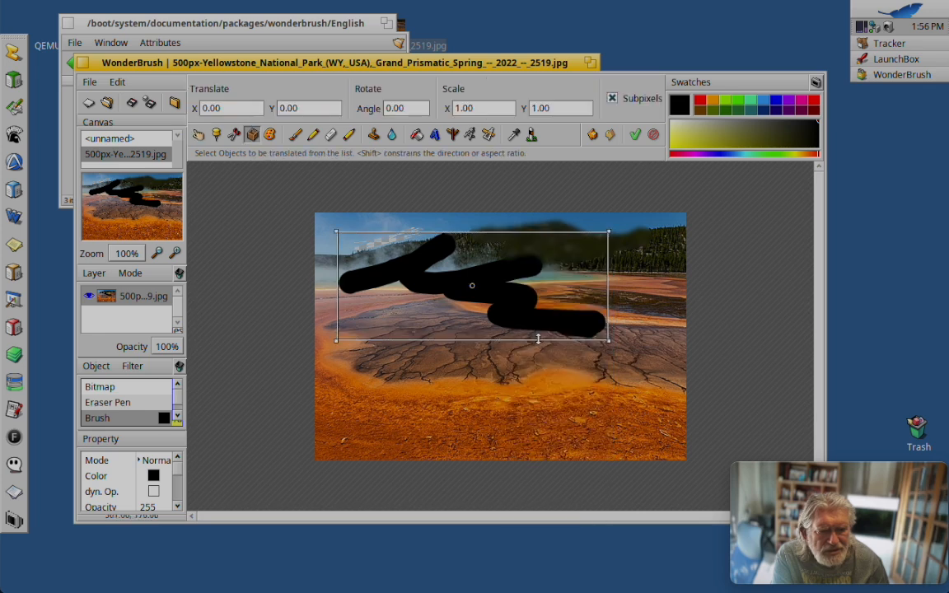
mouse_move(539, 323)
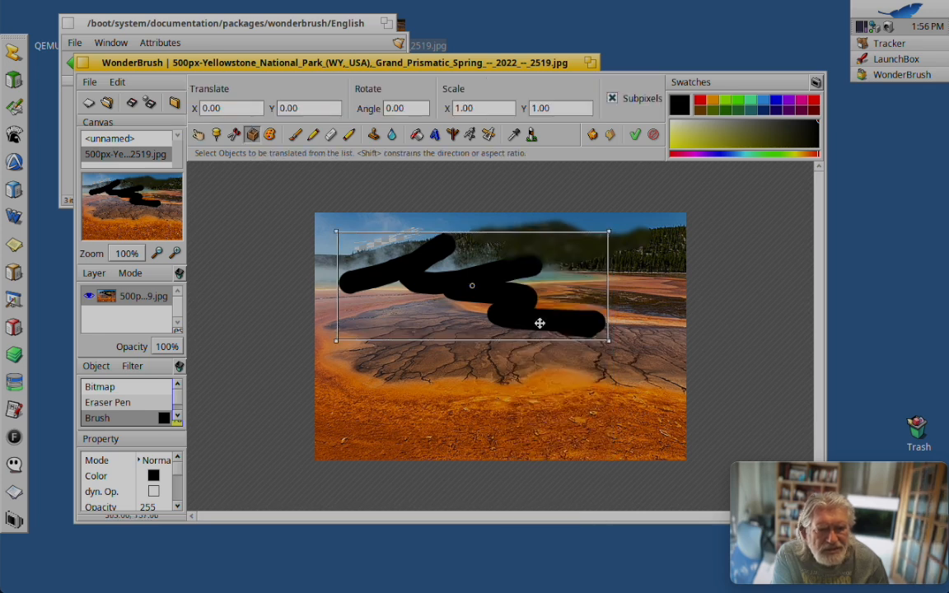
mouse_move(599, 244)
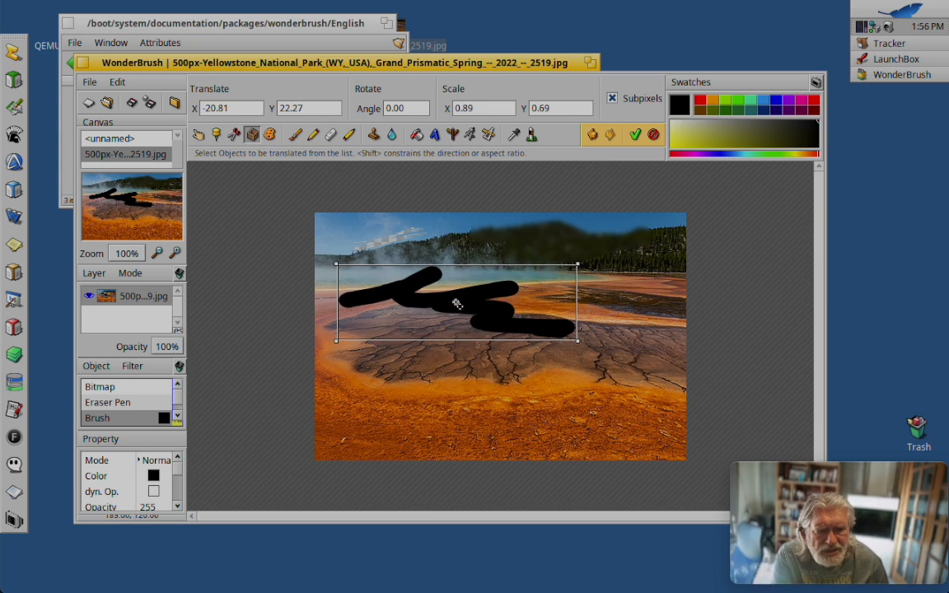
mouse_move(529, 274)
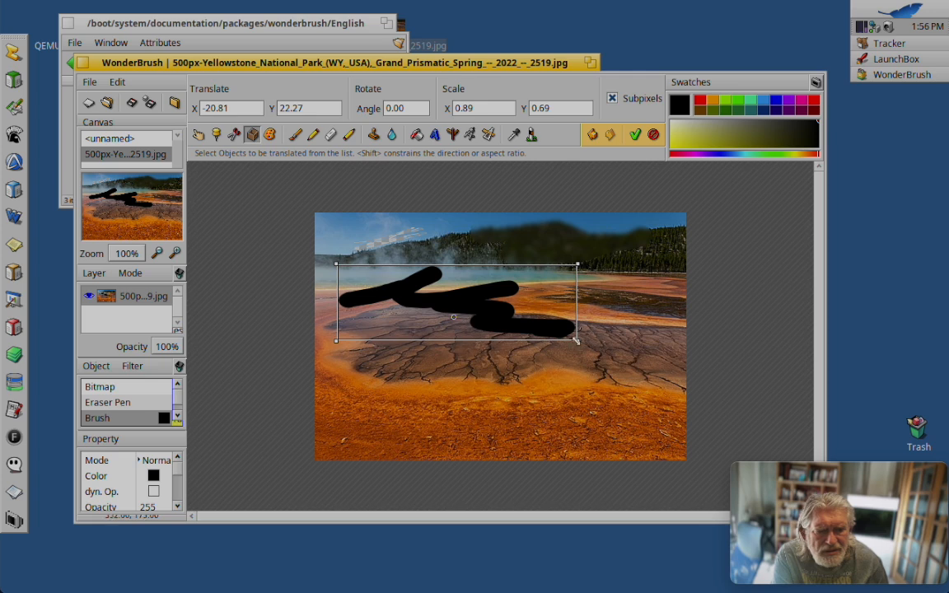
Step: Rescale the black brush stroke with the bounding box and drag it into the photo's lower right
drag(577, 340, 638, 435)
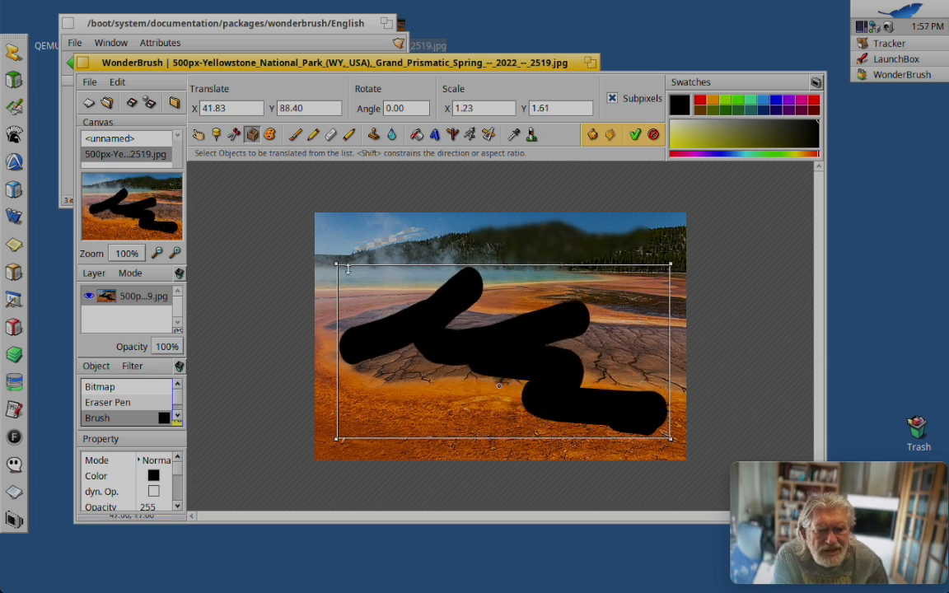
drag(498, 337, 569, 387)
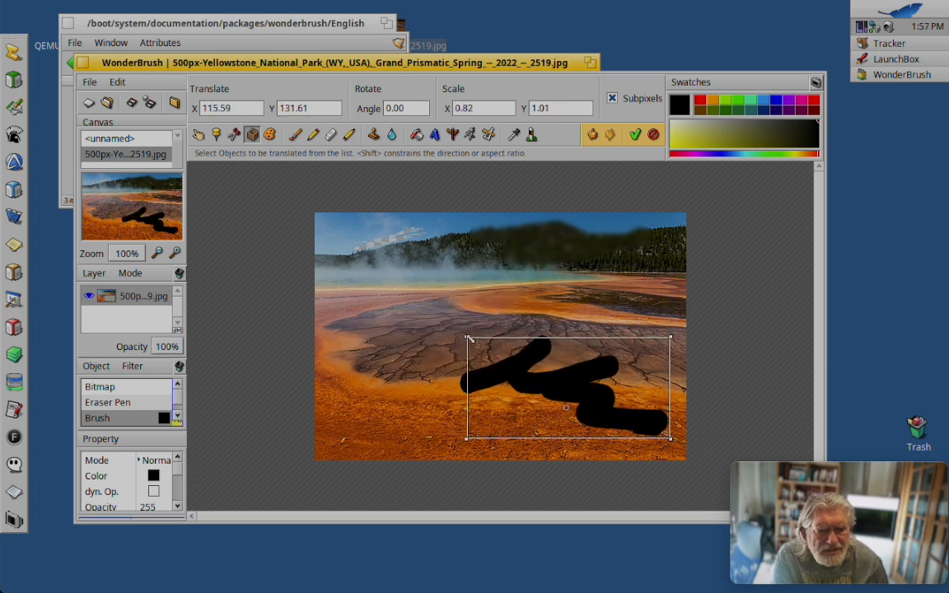
drag(566, 387, 585, 404)
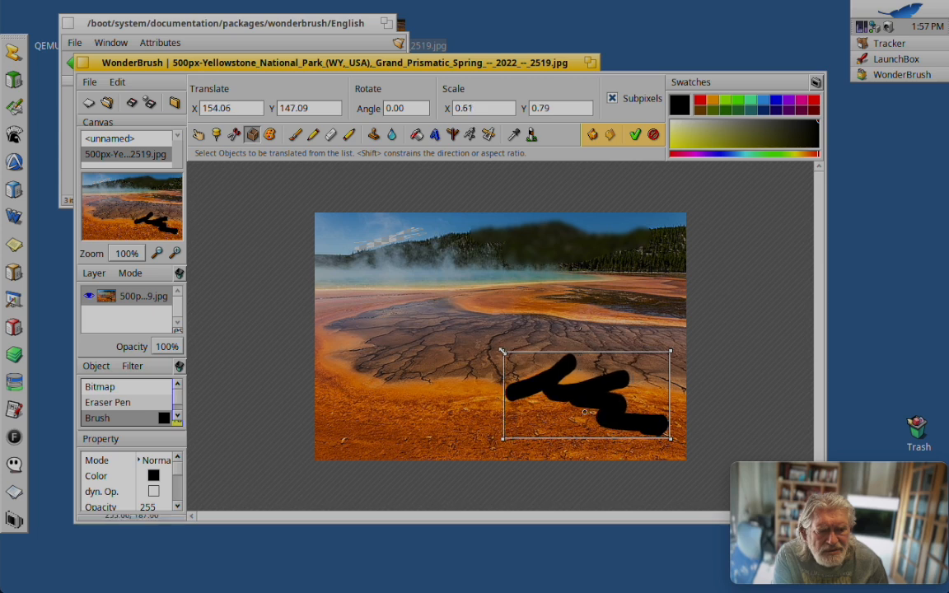
mouse_move(757, 367)
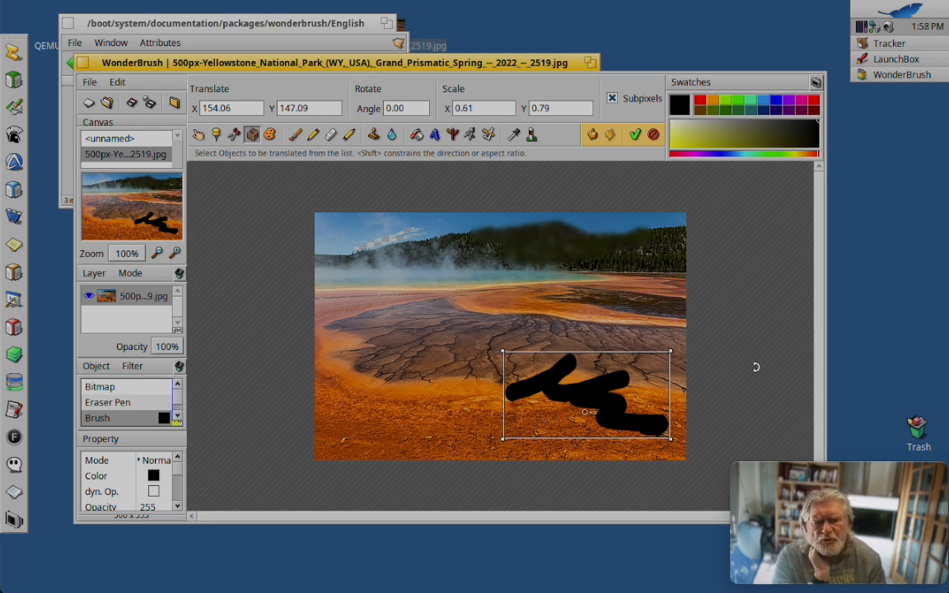
mouse_move(771, 373)
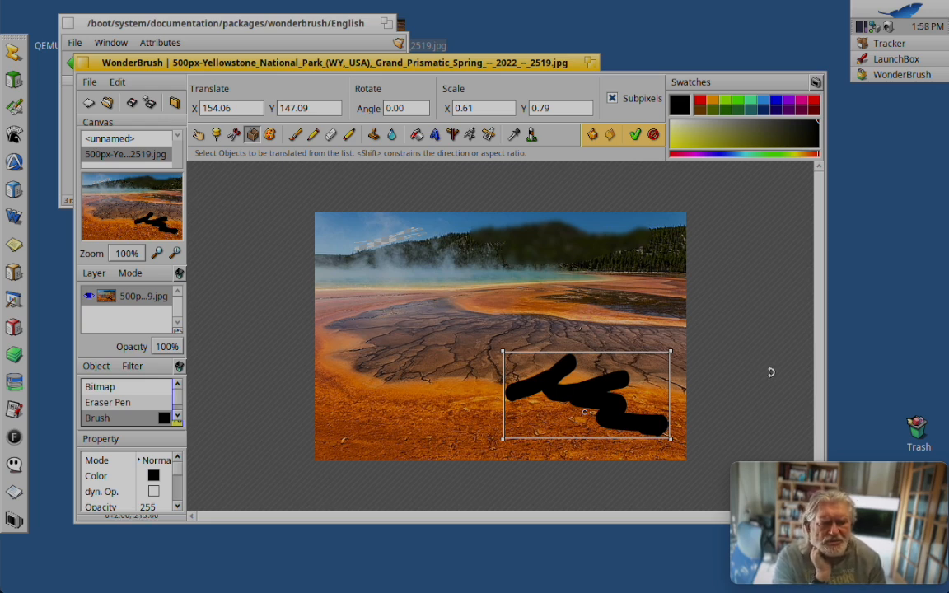